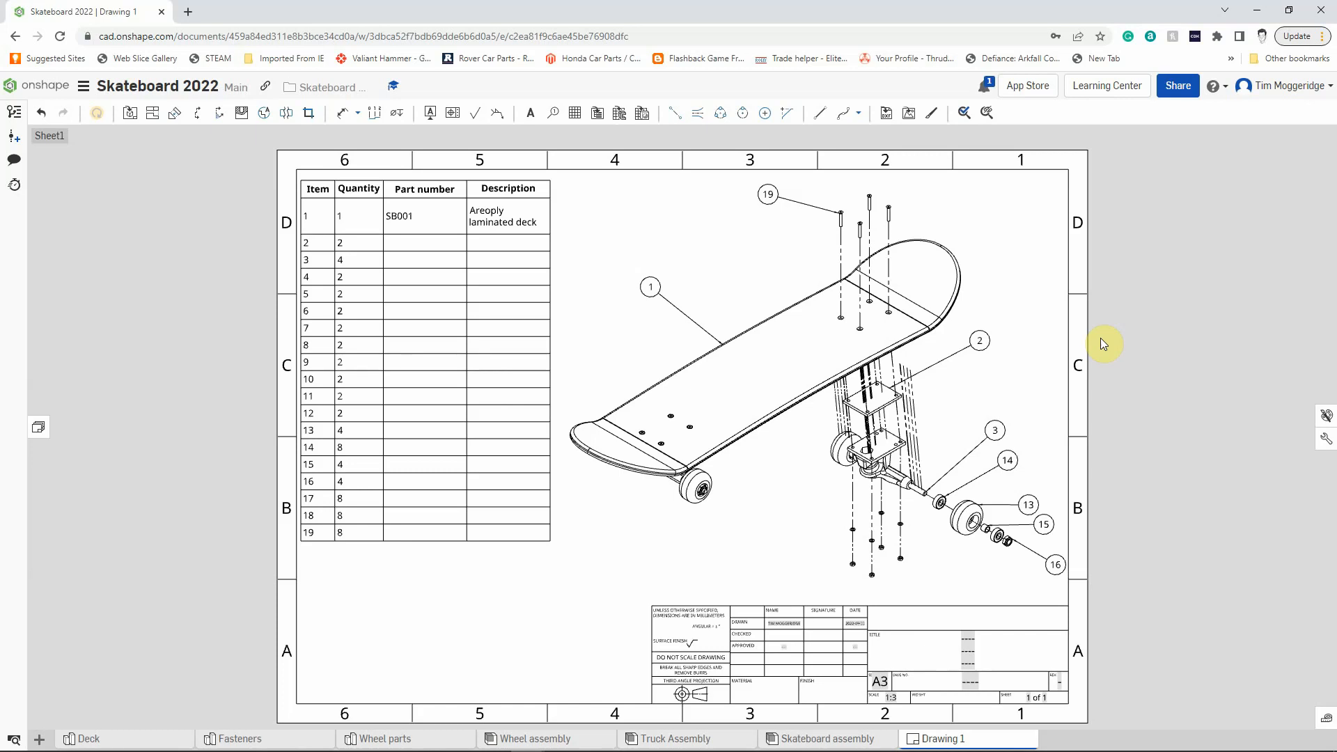
{"action": "mouse_move", "coordinate": [54, 608]}
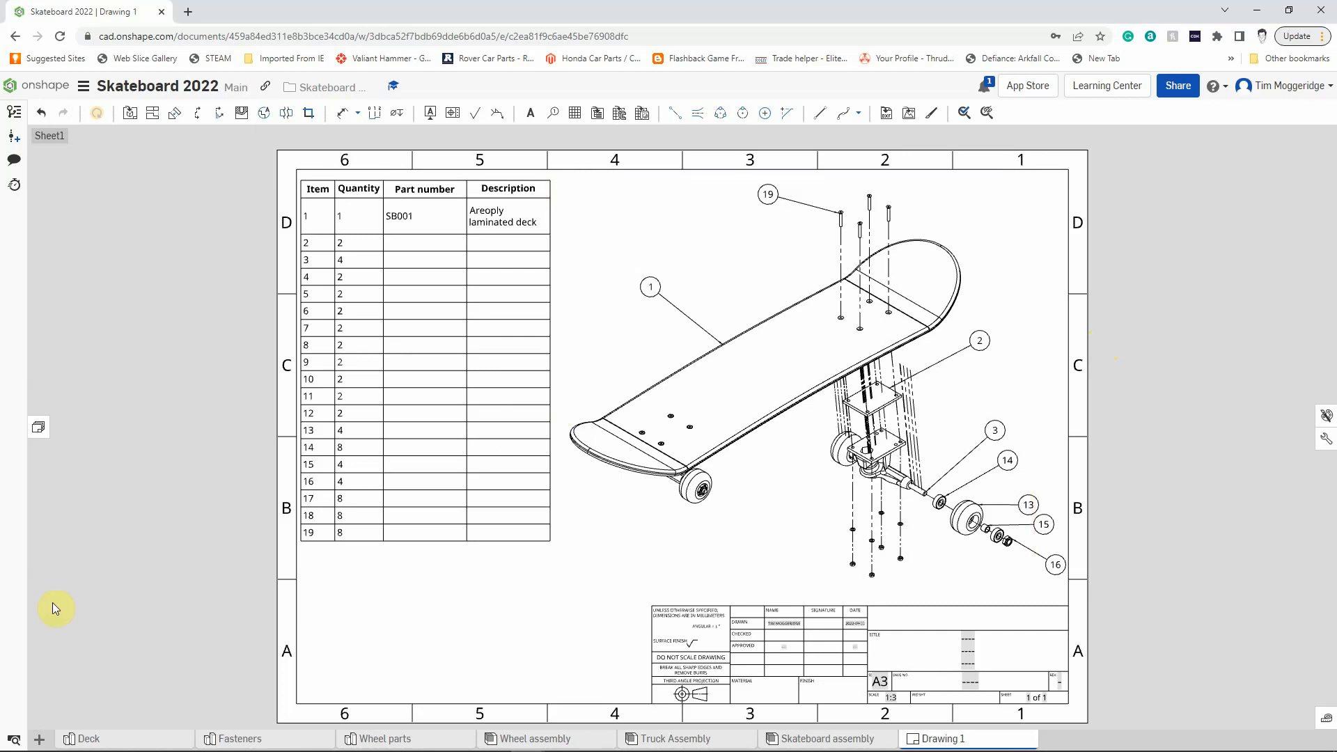
Start a new drawing using a custom template with the ISO drafting standard.
{"action": "left_click", "coordinate": [39, 738]}
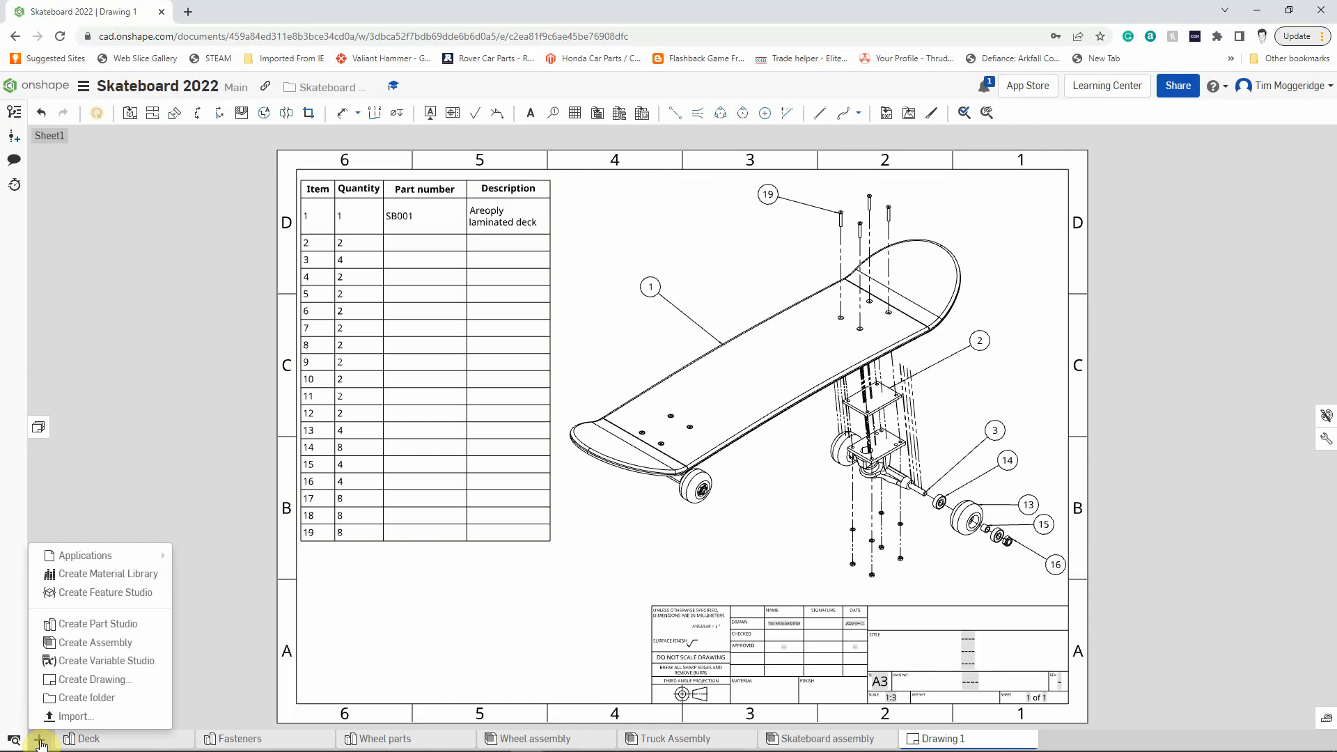
{"action": "mouse_move", "coordinate": [95, 642]}
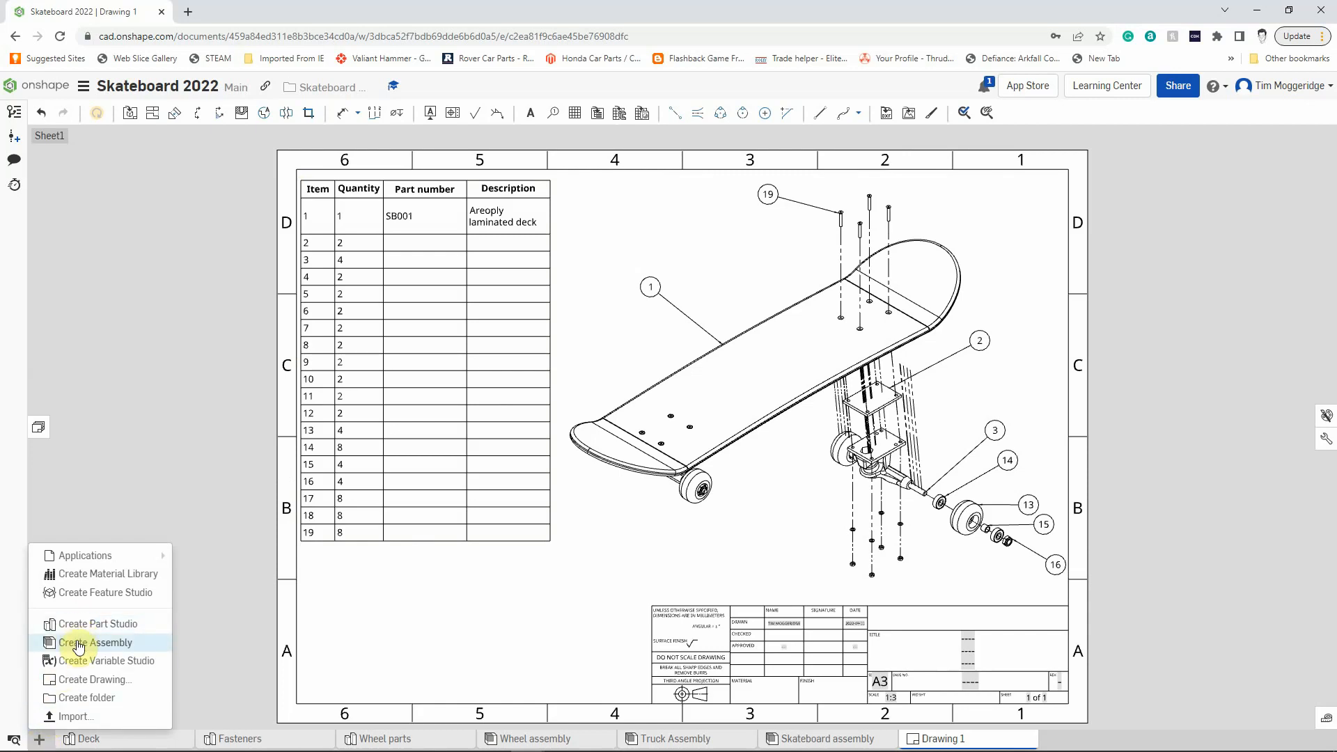
{"action": "left_click", "coordinate": [96, 680]}
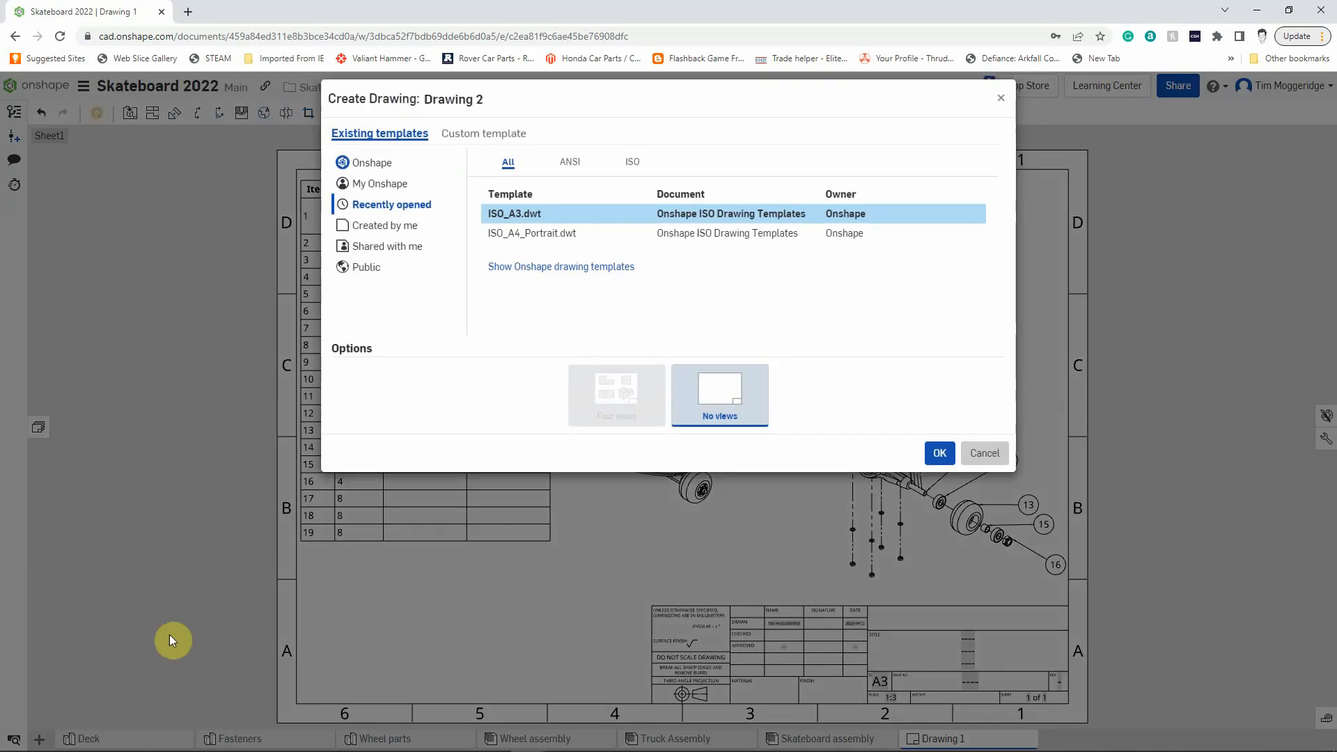
{"action": "left_click", "coordinate": [483, 134]}
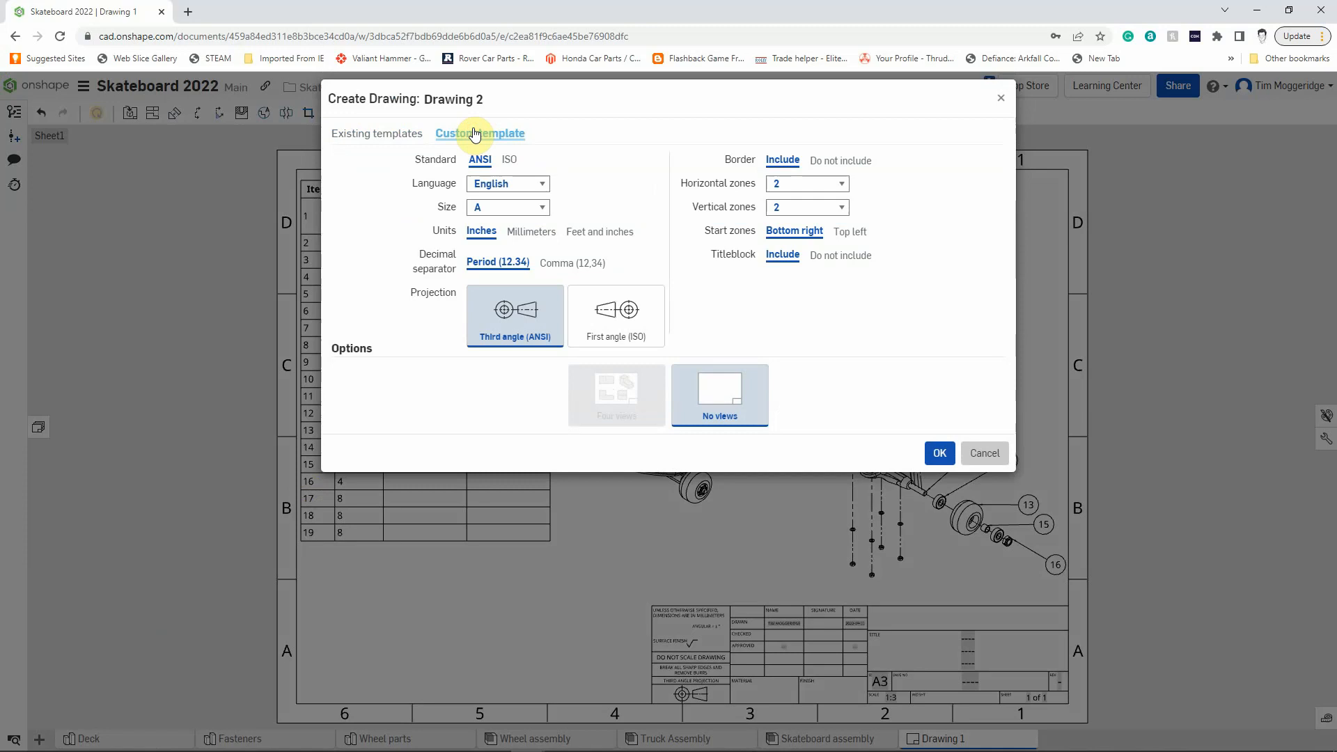
{"action": "left_click", "coordinate": [509, 159]}
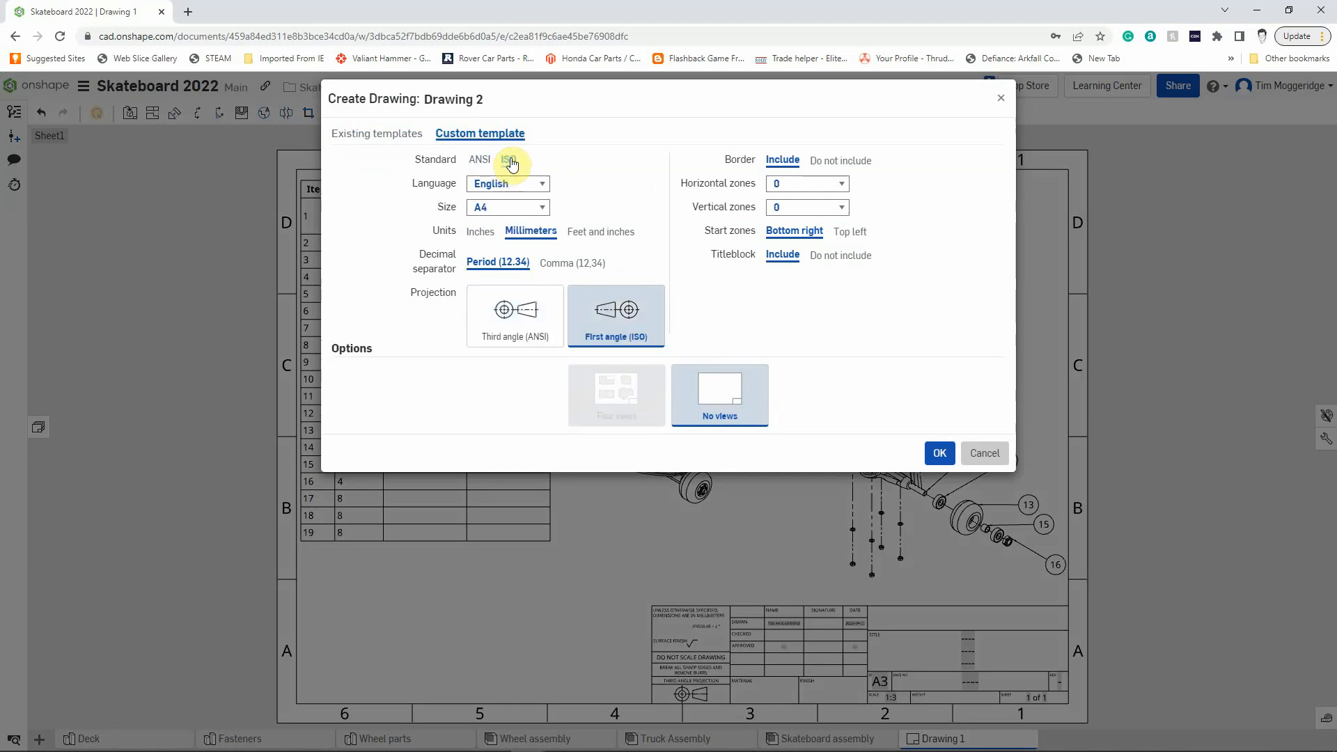
Choose A3 sheet size and third-angle projection, then create Drawing 2.
{"action": "left_click", "coordinate": [507, 206]}
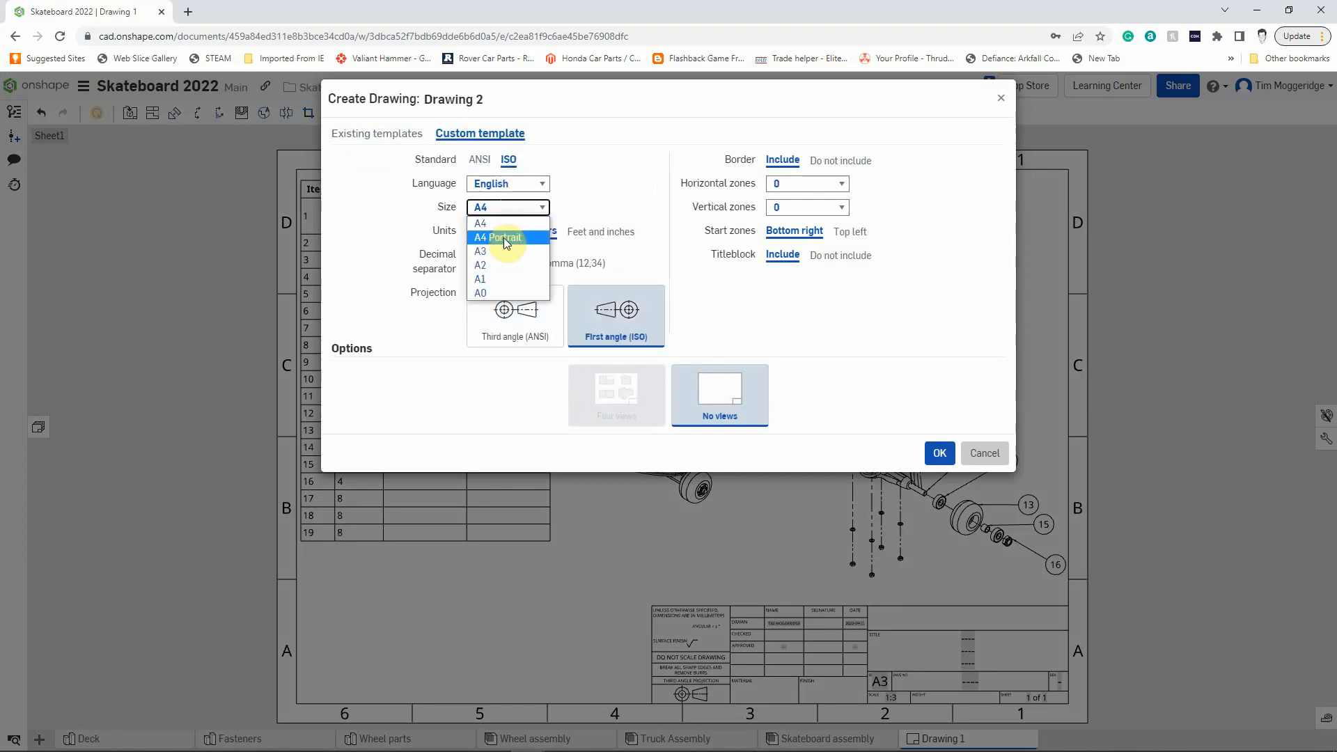
{"action": "left_click", "coordinate": [480, 250]}
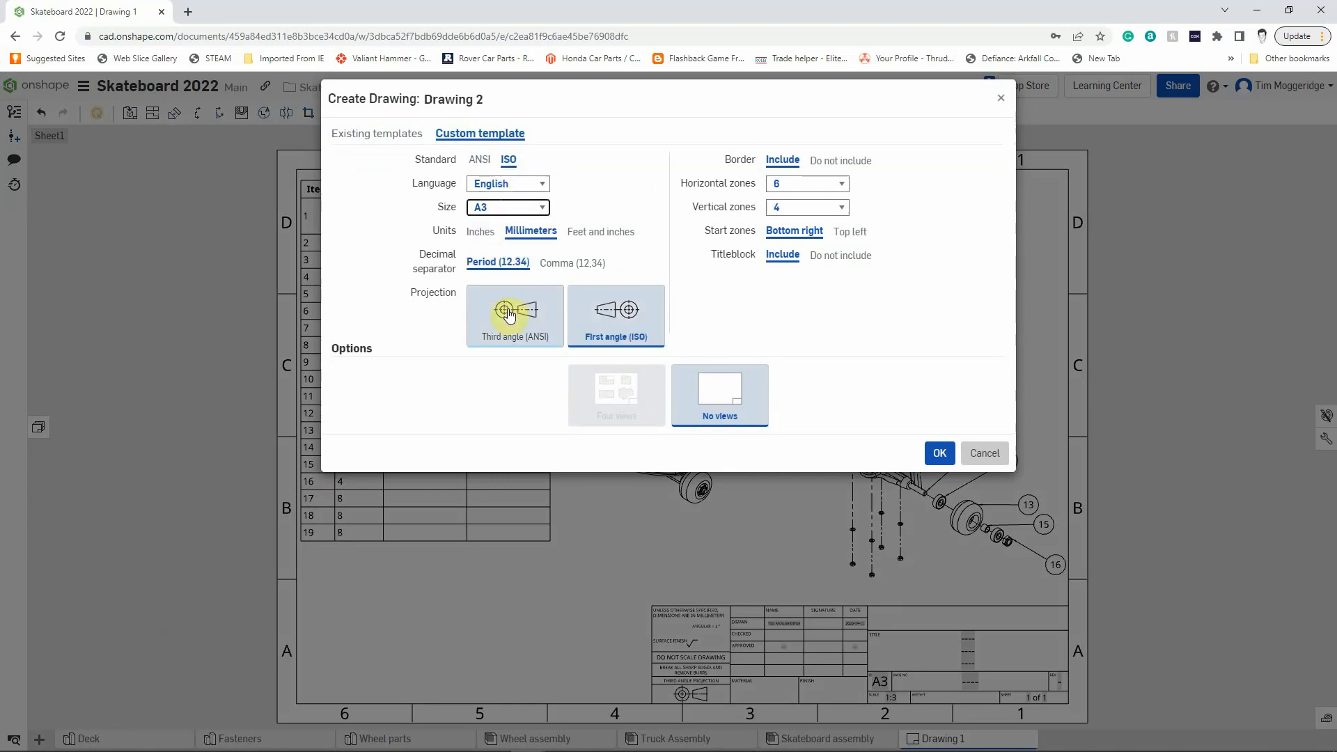
{"action": "left_click", "coordinate": [513, 316]}
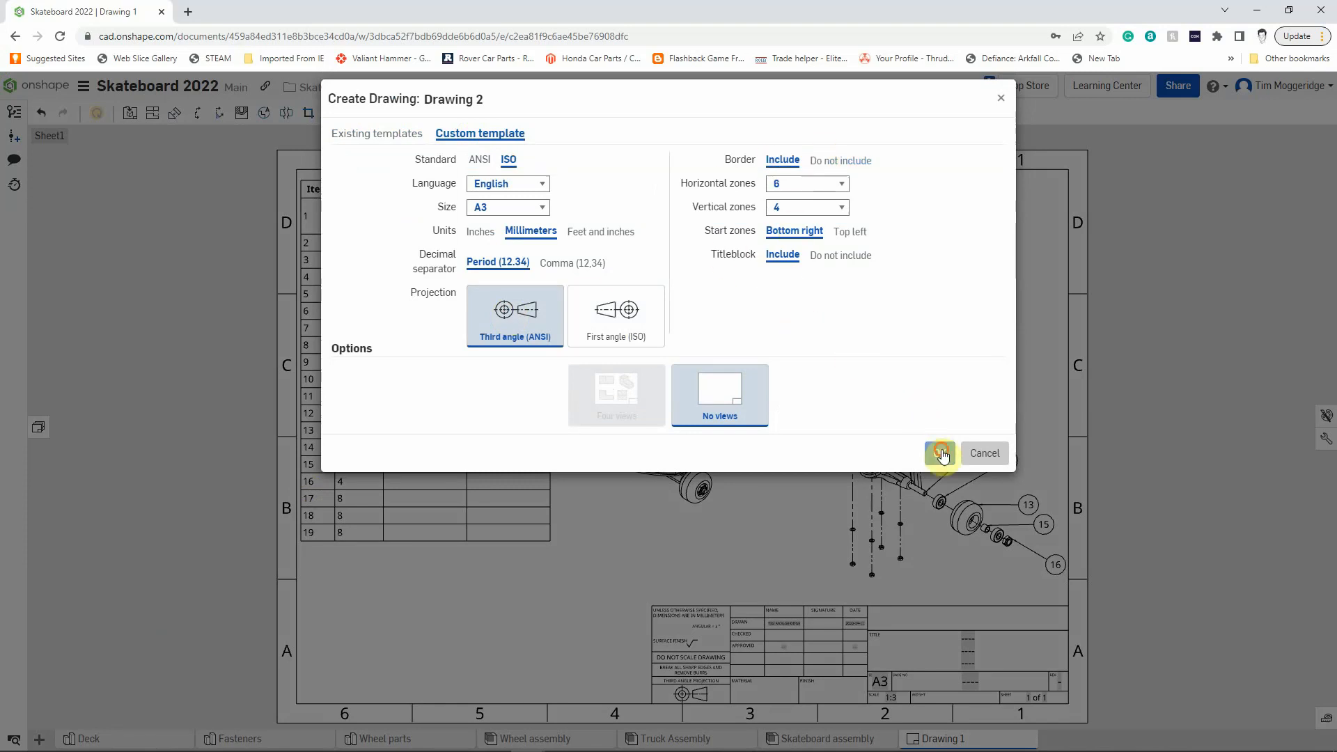
{"action": "left_click", "coordinate": [938, 453]}
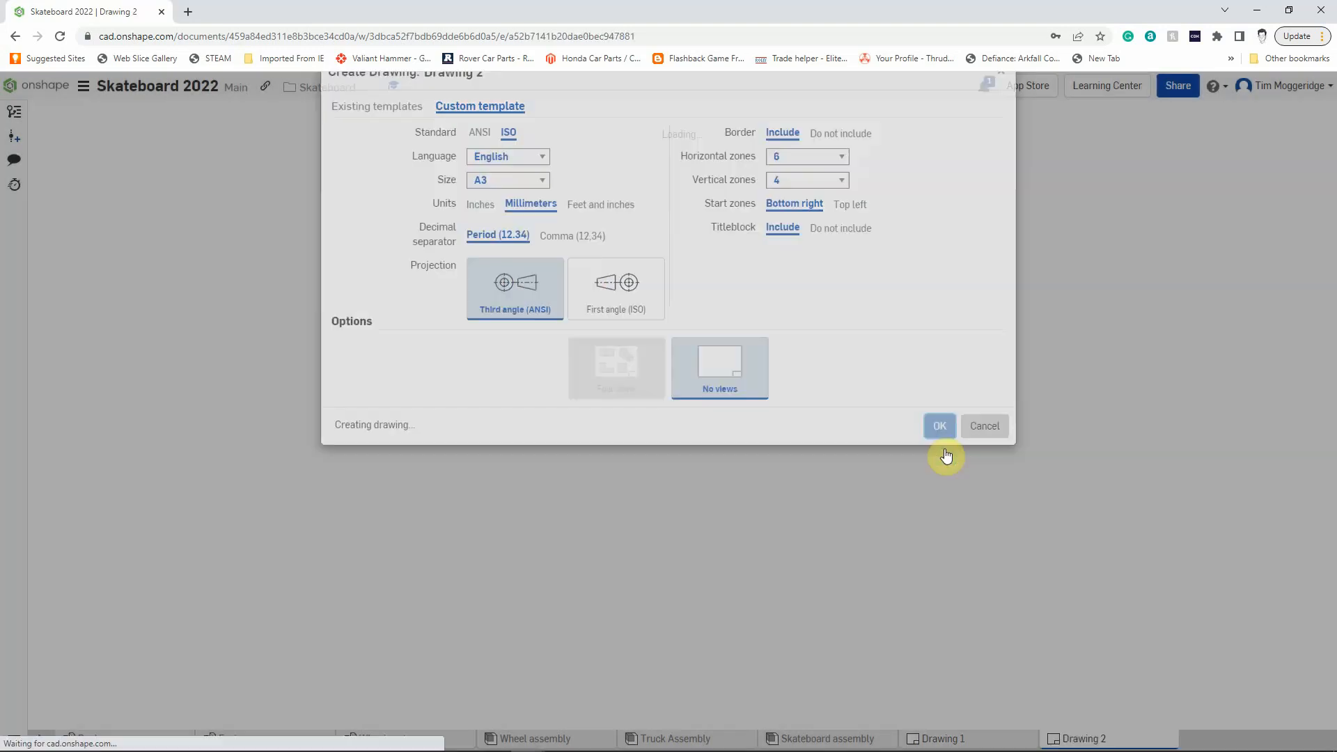
Begin inserting a view and select the Skateboard assembly as its source.
{"action": "left_click", "coordinate": [938, 426]}
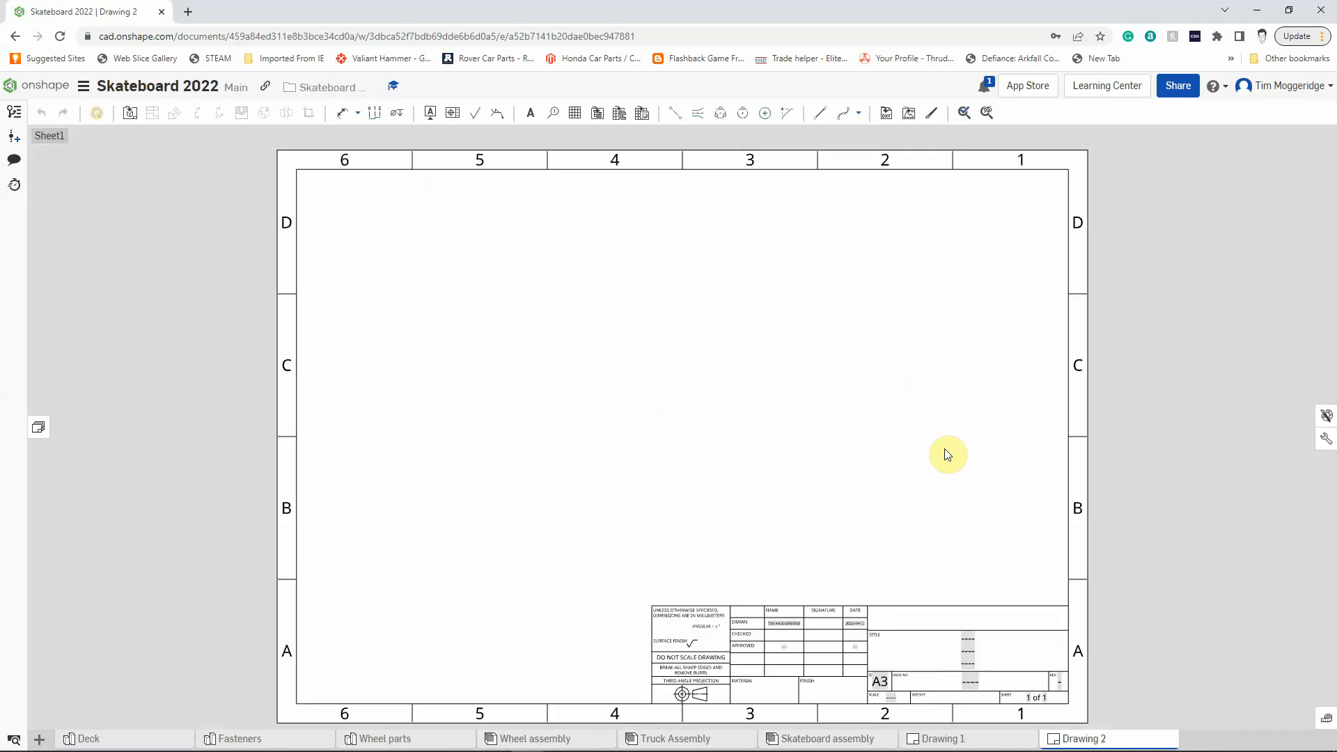
{"action": "left_click", "coordinate": [128, 113]}
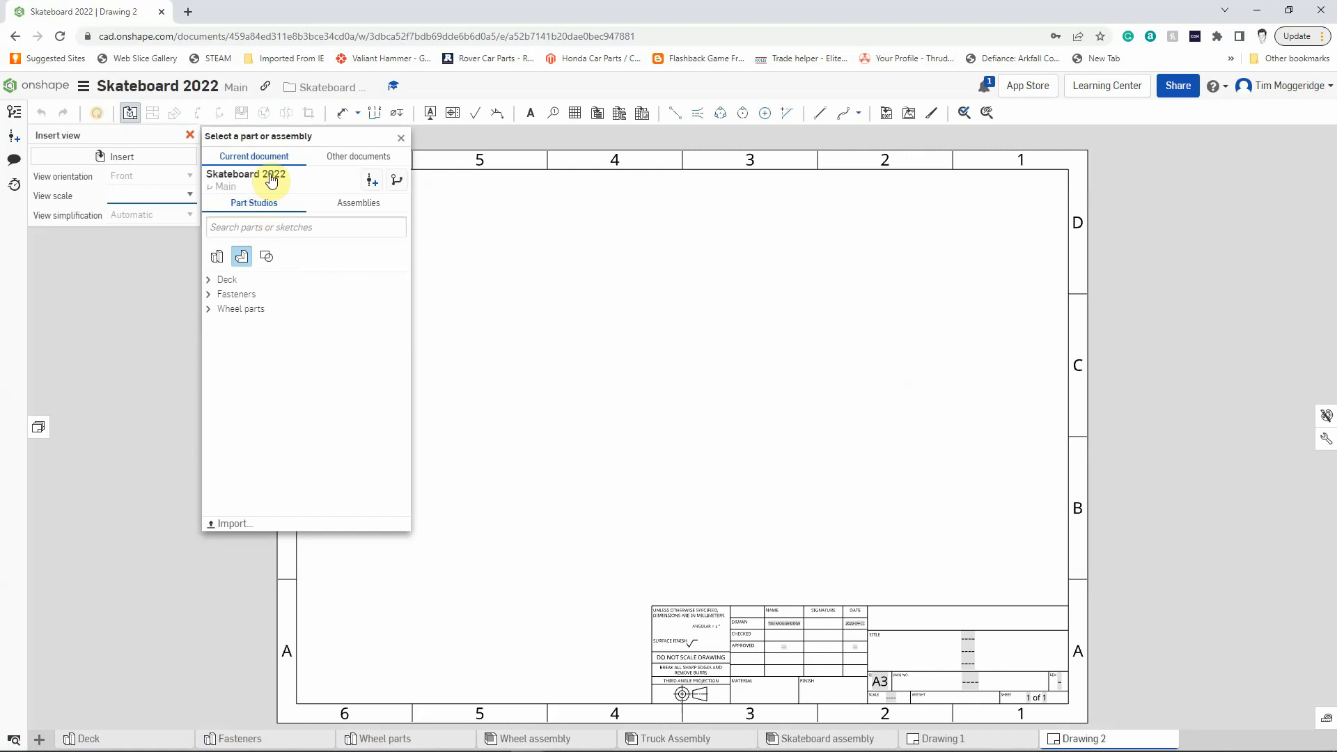
{"action": "mouse_move", "coordinate": [336, 312]}
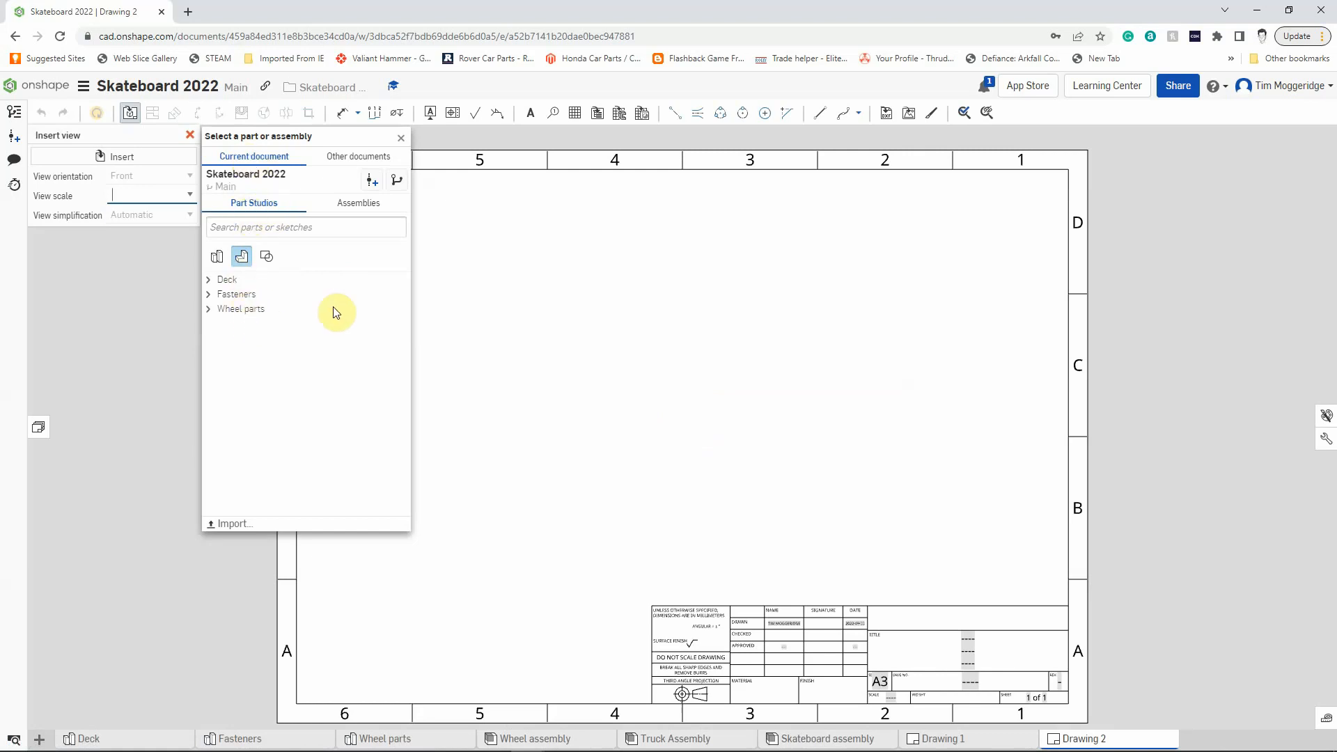
{"action": "left_click", "coordinate": [357, 203]}
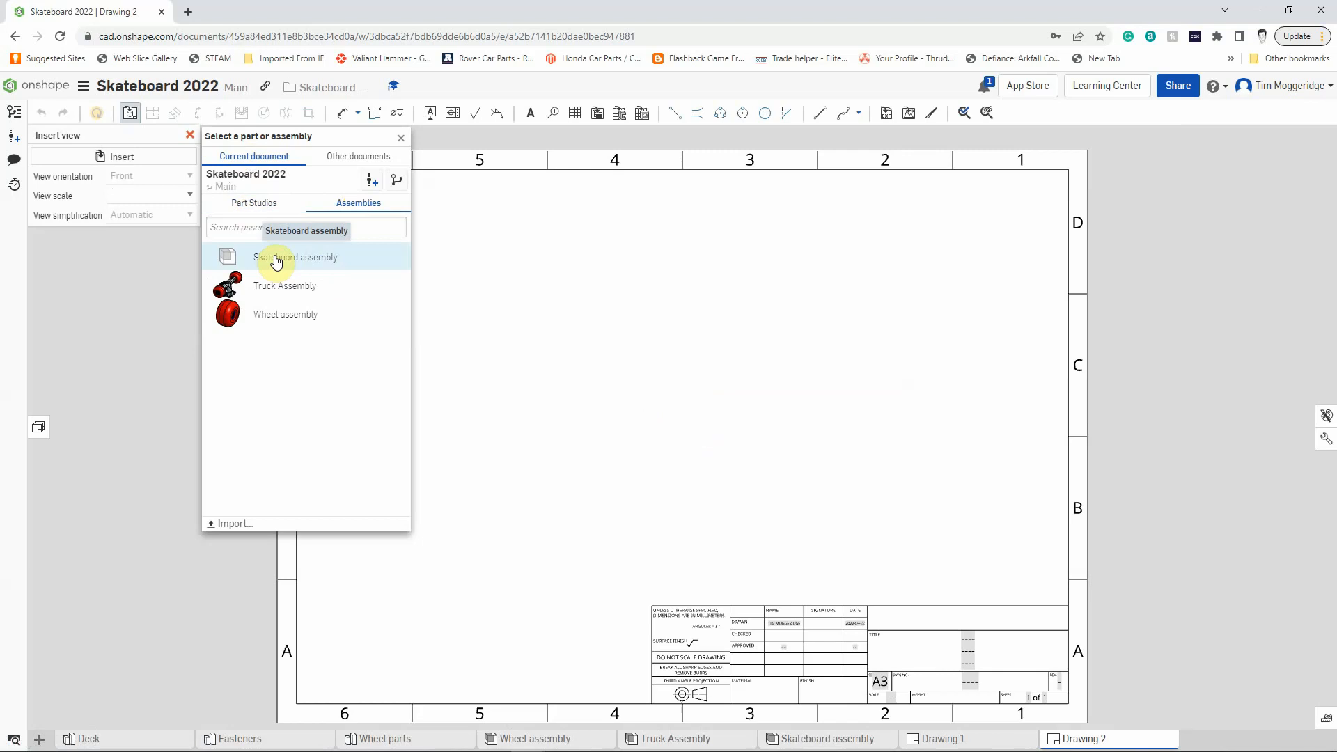
{"action": "left_click", "coordinate": [295, 257]}
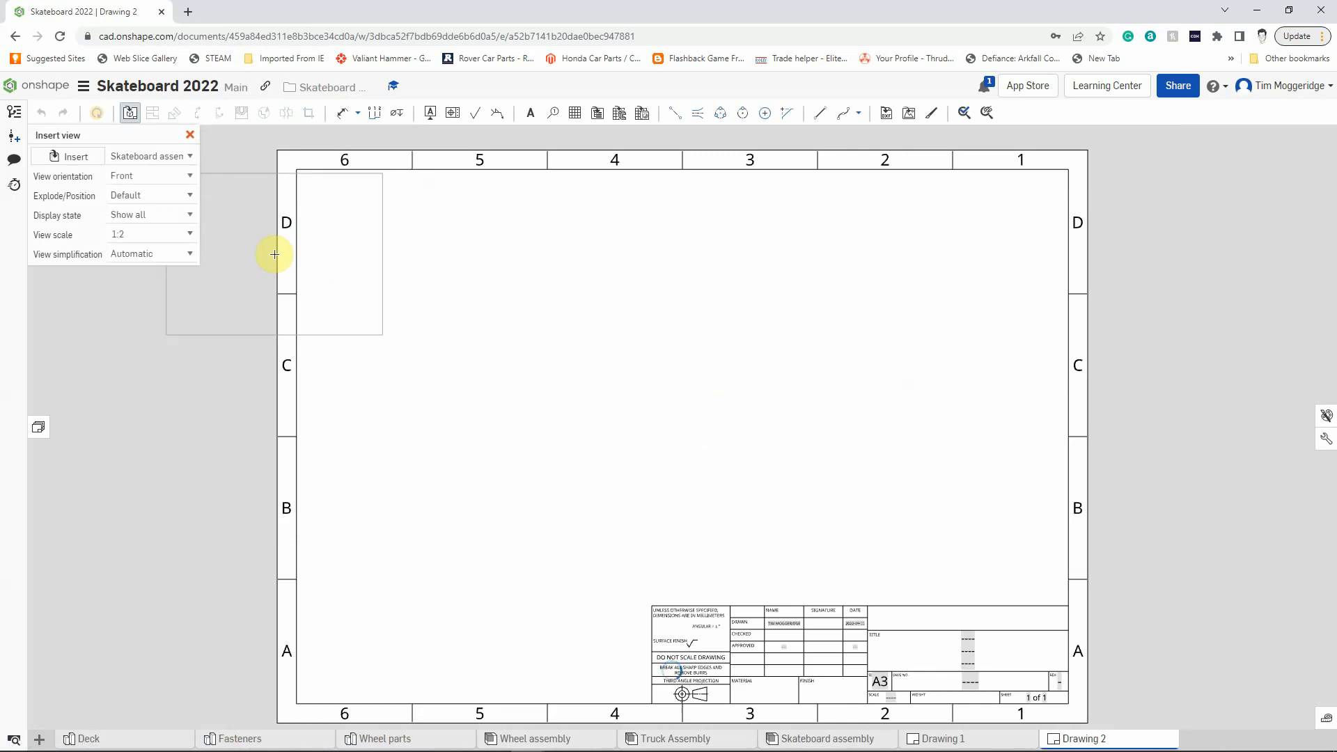
{"action": "left_click", "coordinate": [373, 333]}
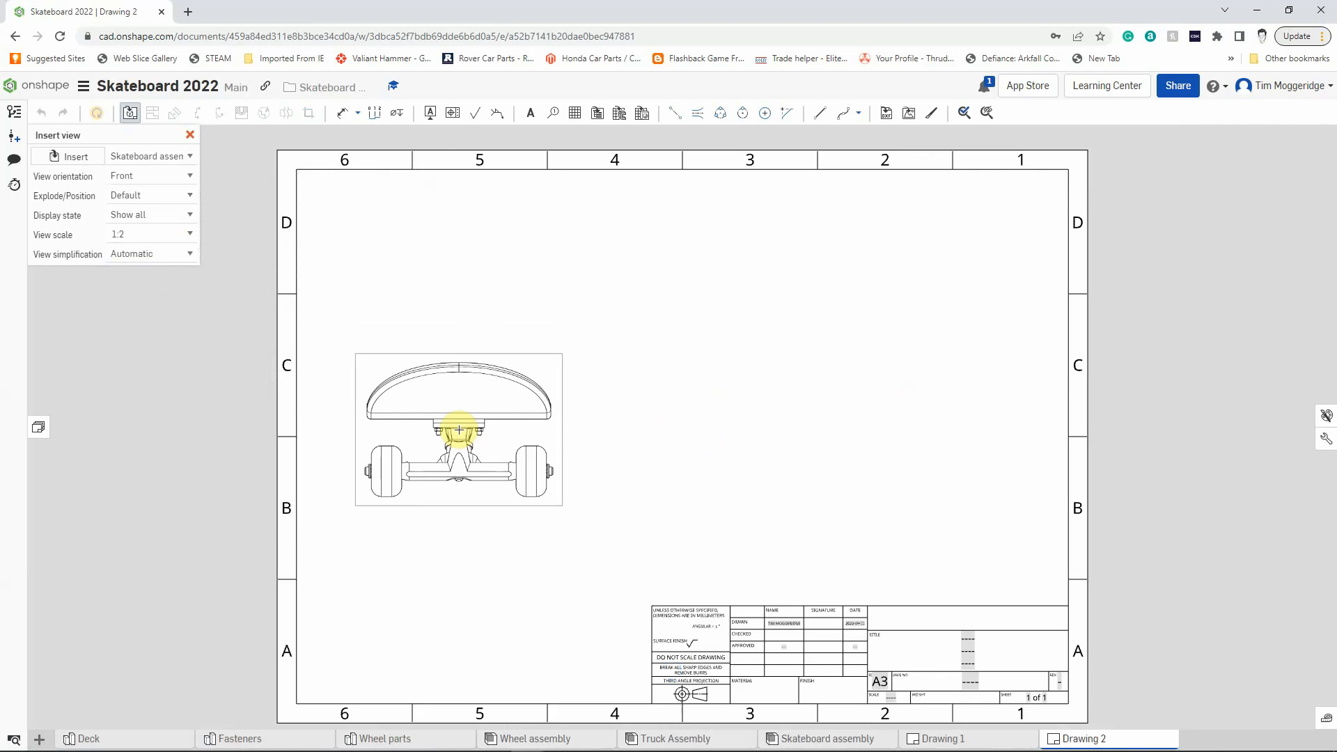
Set the view orientation to Top and the view scale to 1:4.
{"action": "left_click", "coordinate": [188, 177]}
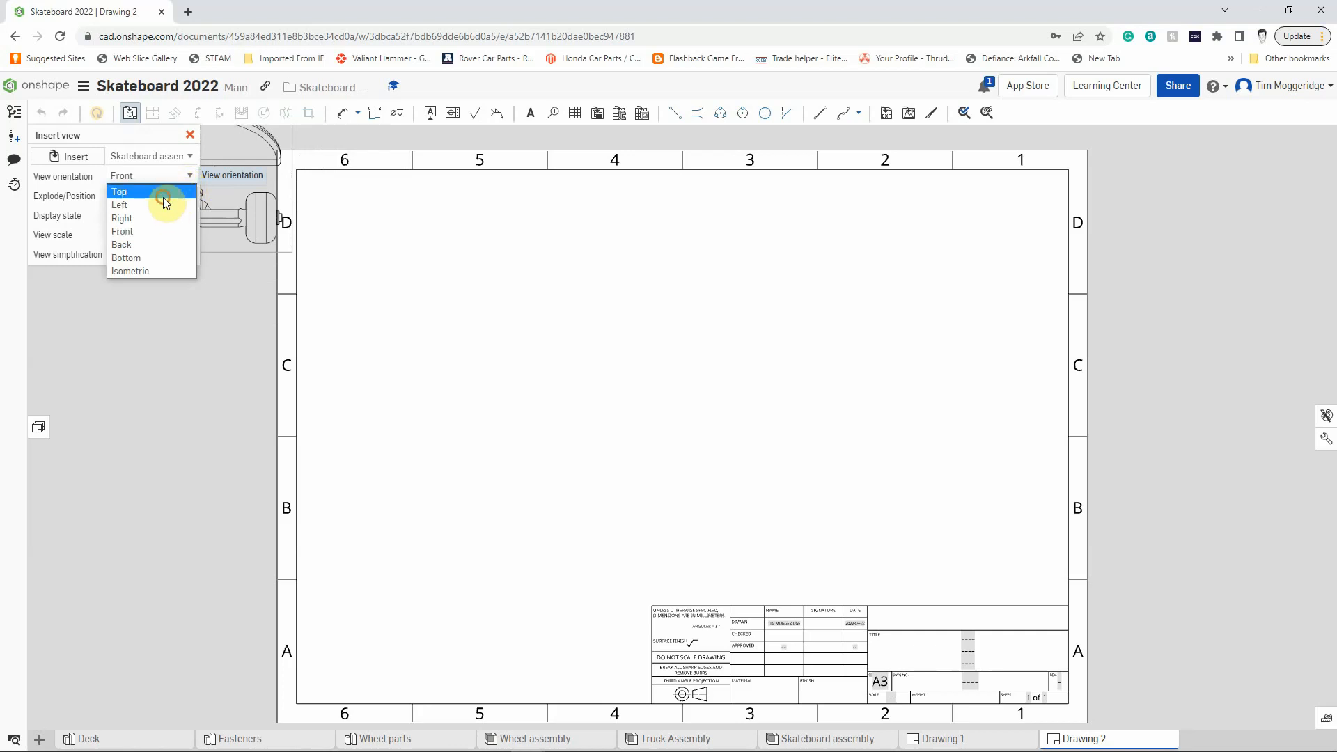
{"action": "left_click", "coordinate": [119, 191]}
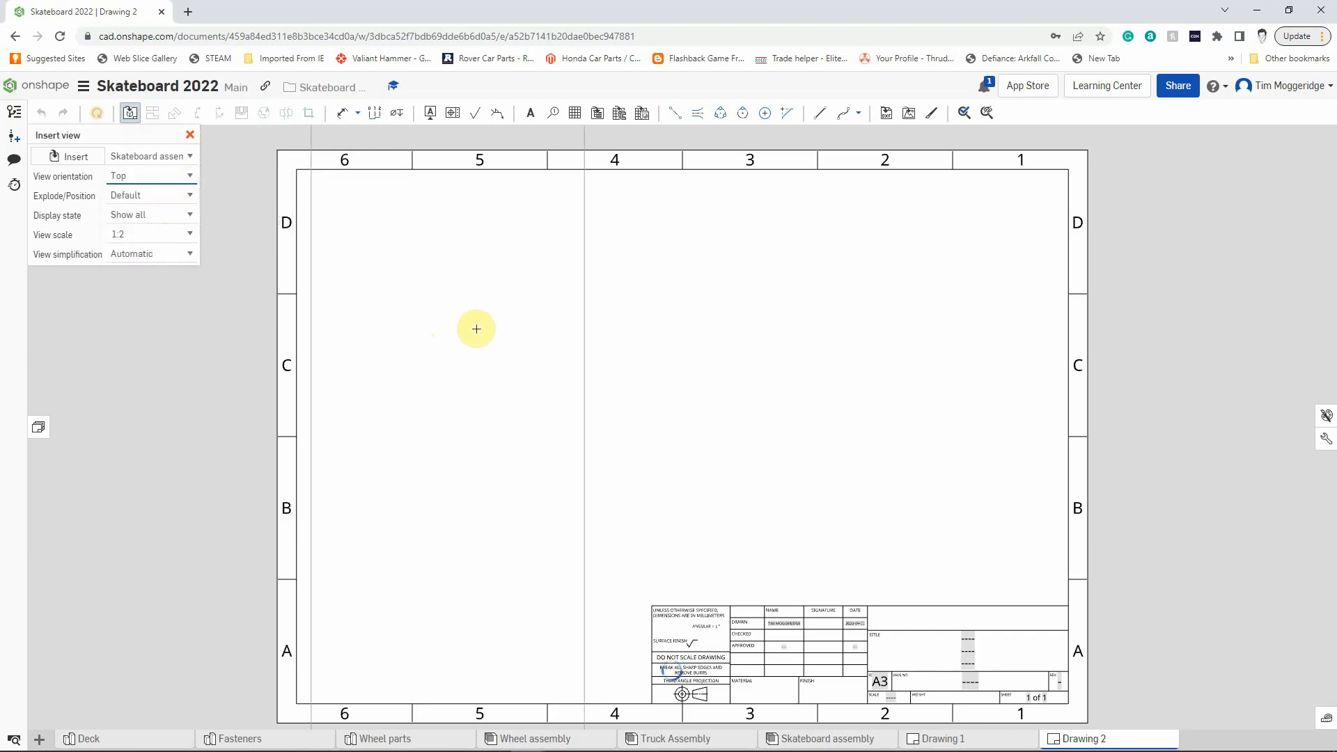
{"action": "mouse_move", "coordinate": [379, 307]}
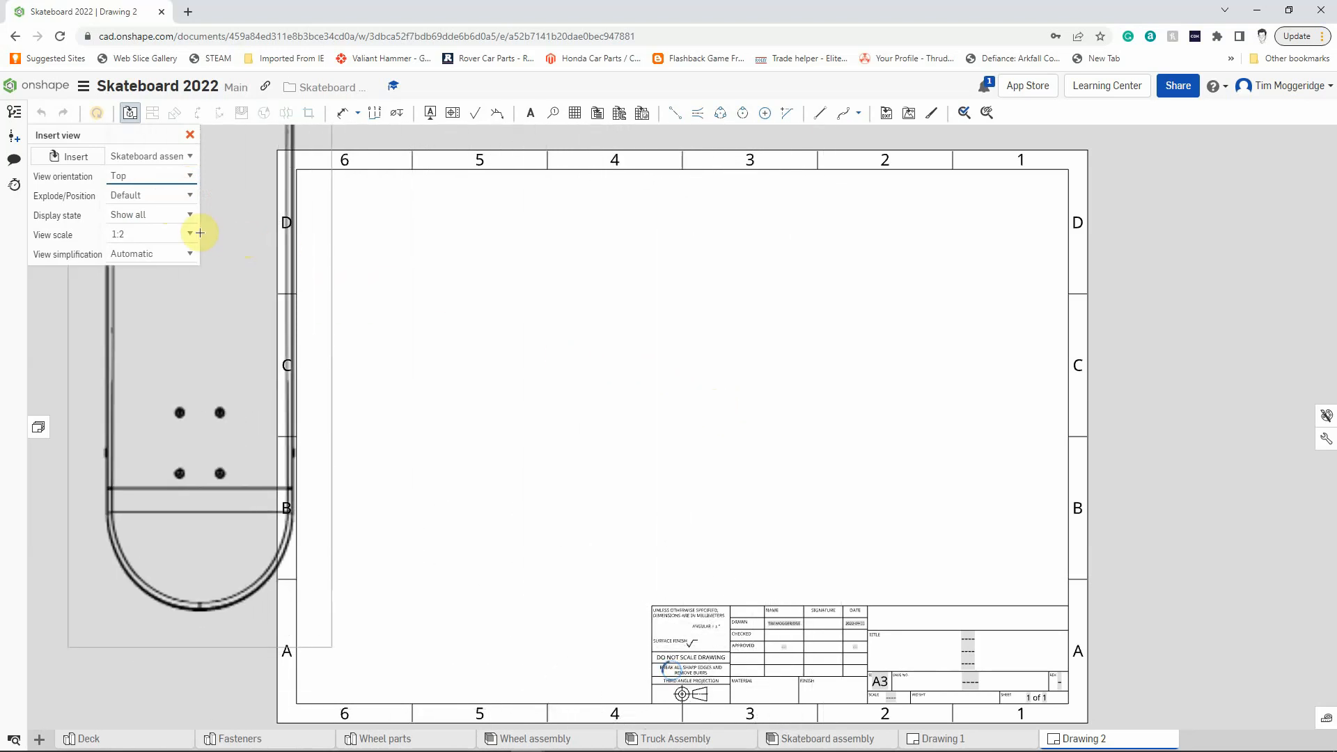
{"action": "left_click", "coordinate": [188, 234]}
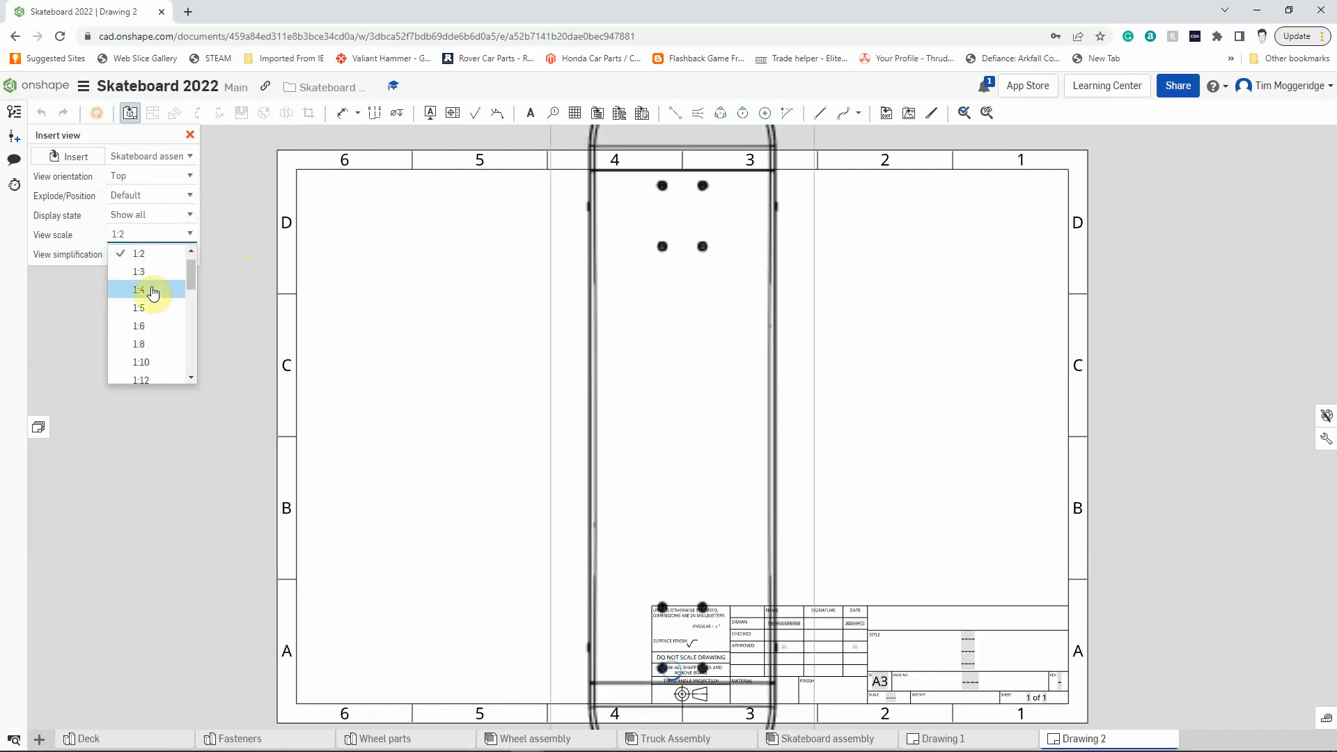
{"action": "left_click", "coordinate": [138, 289]}
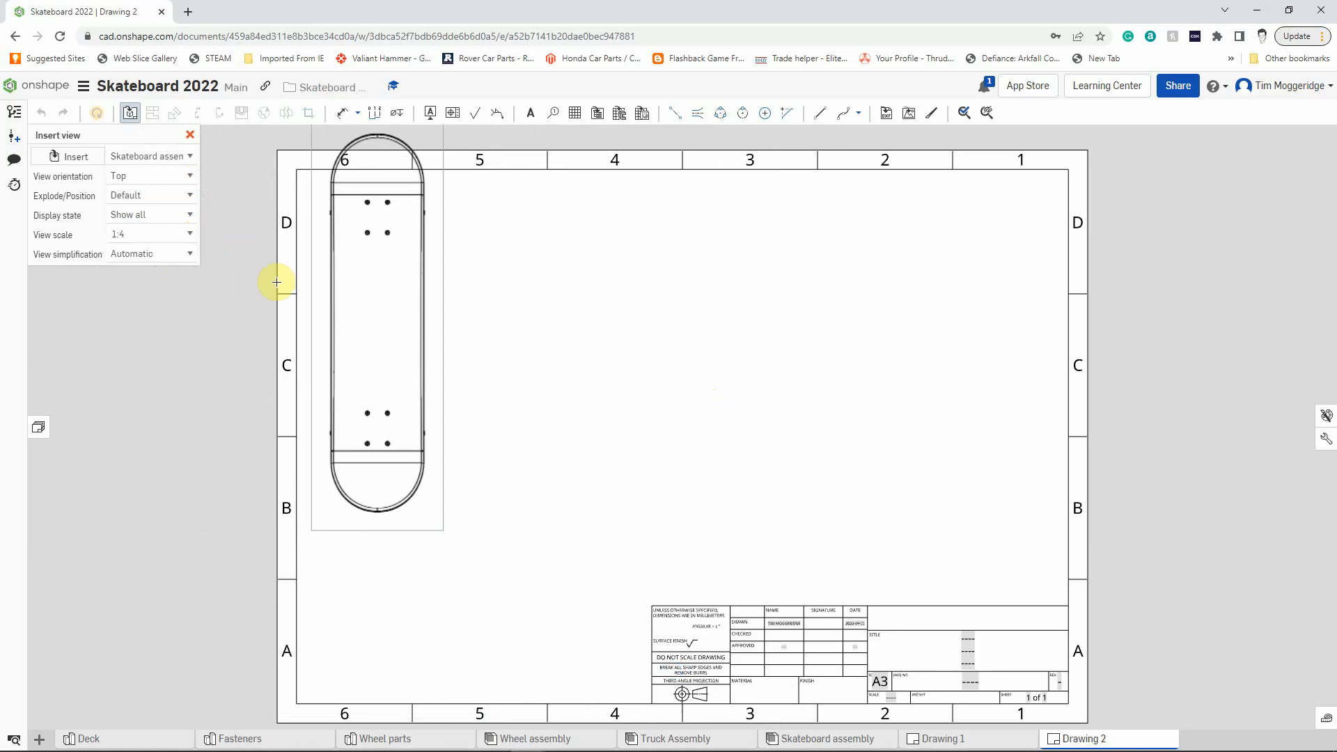
{"action": "left_click", "coordinate": [189, 179]}
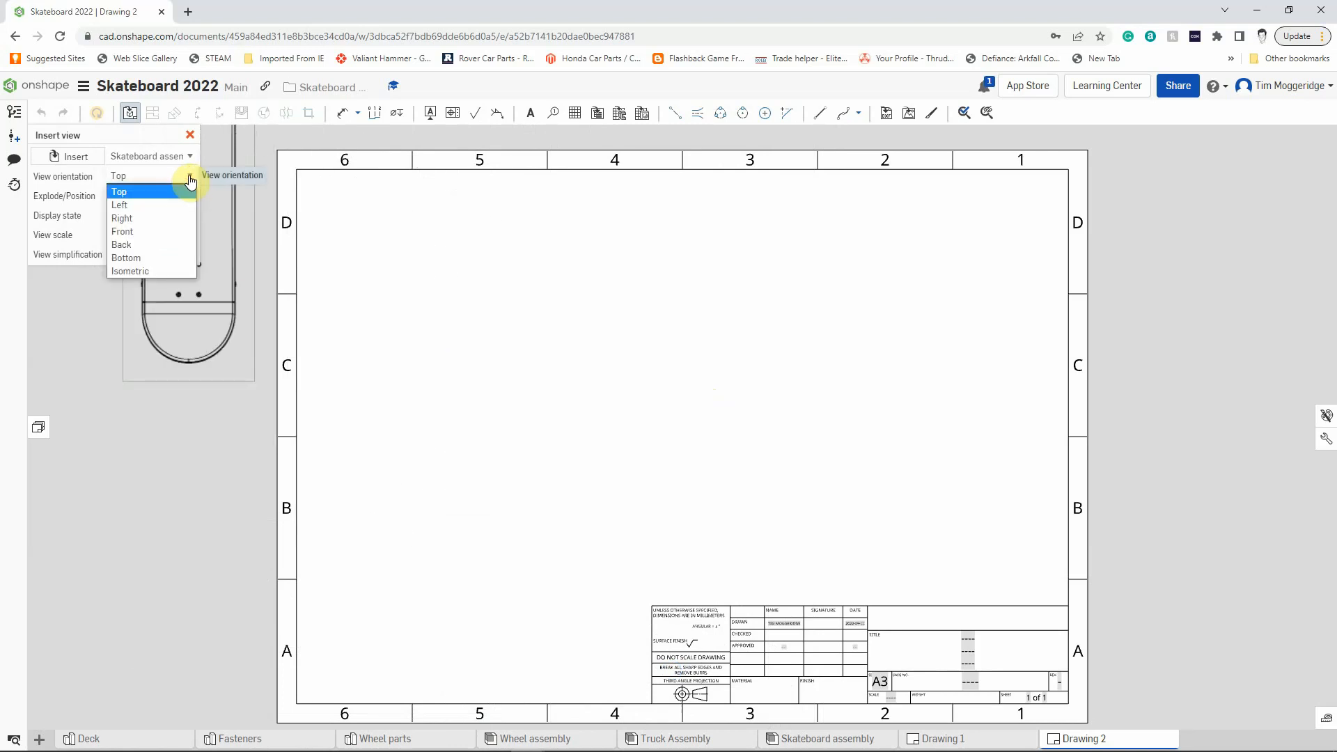
Place the Front end view and project the long side view to its right.
{"action": "left_click", "coordinate": [123, 231]}
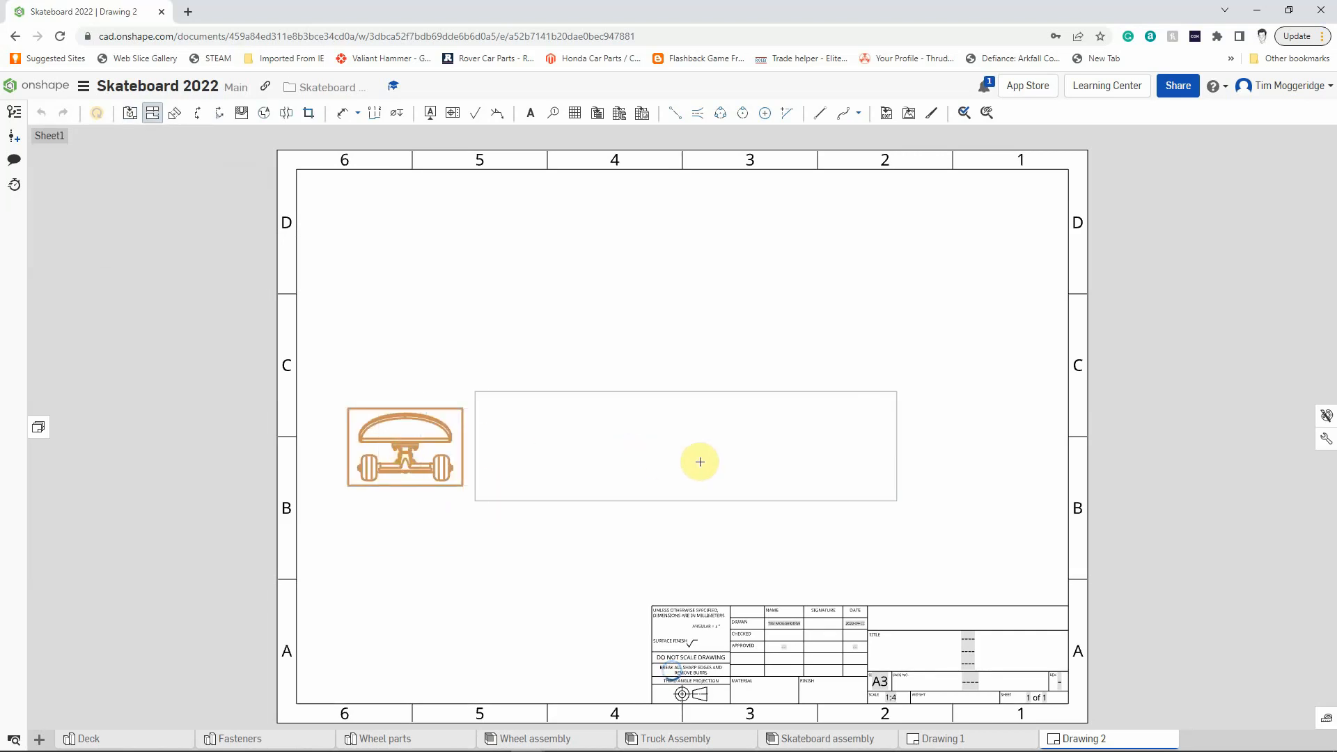
{"action": "left_click", "coordinate": [699, 462]}
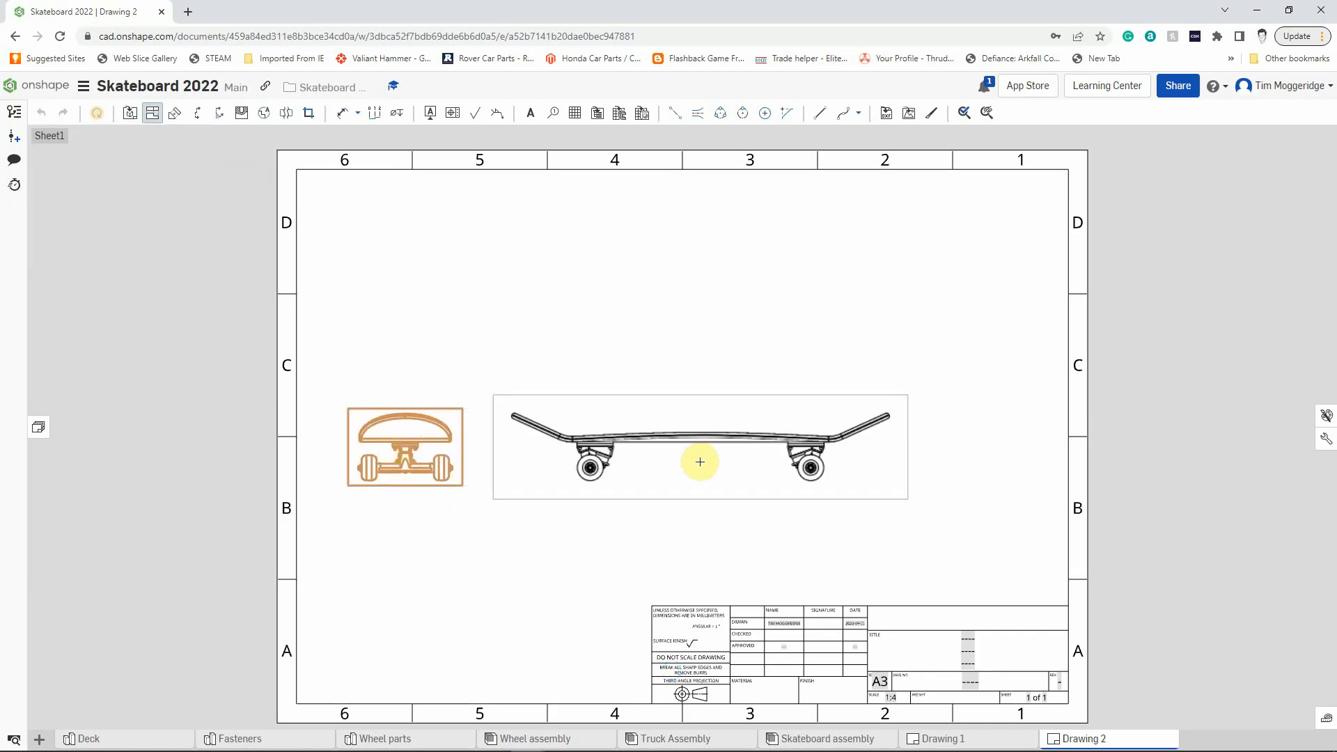
{"action": "left_click", "coordinate": [152, 113]}
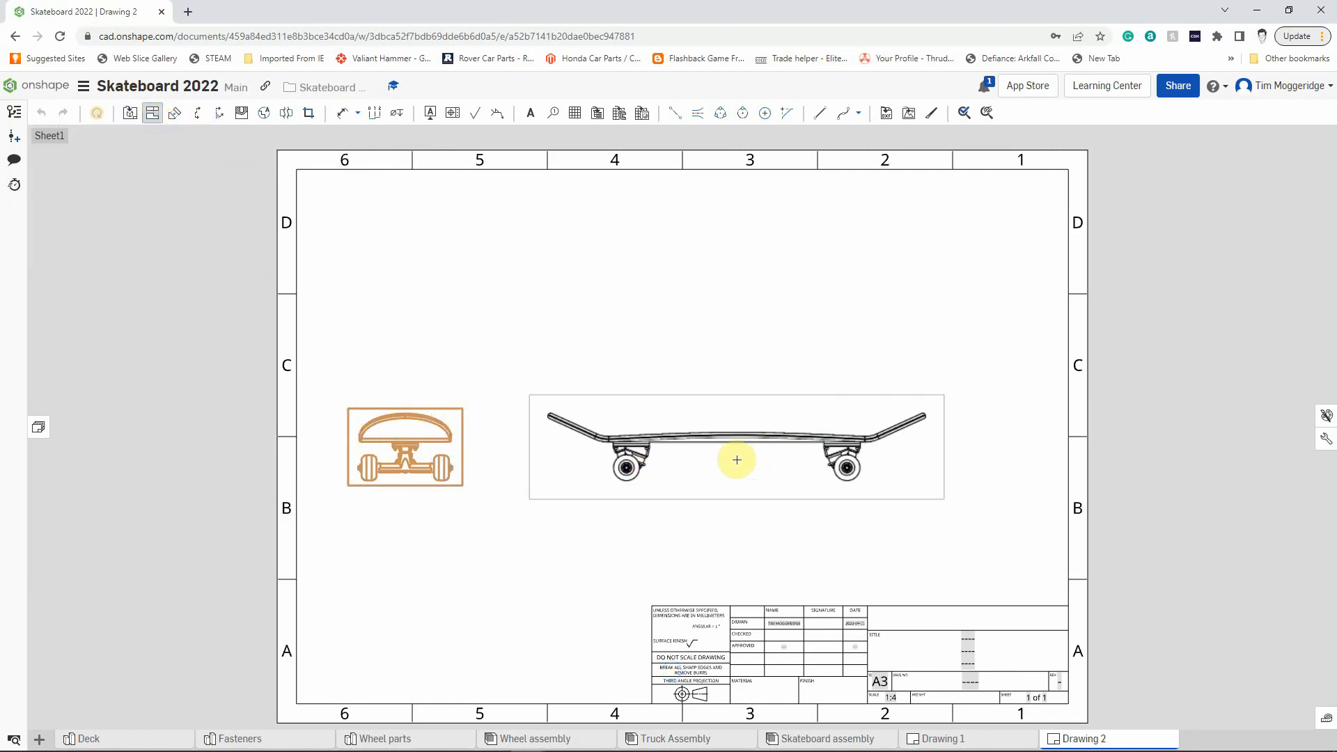
{"action": "left_click", "coordinate": [735, 447]}
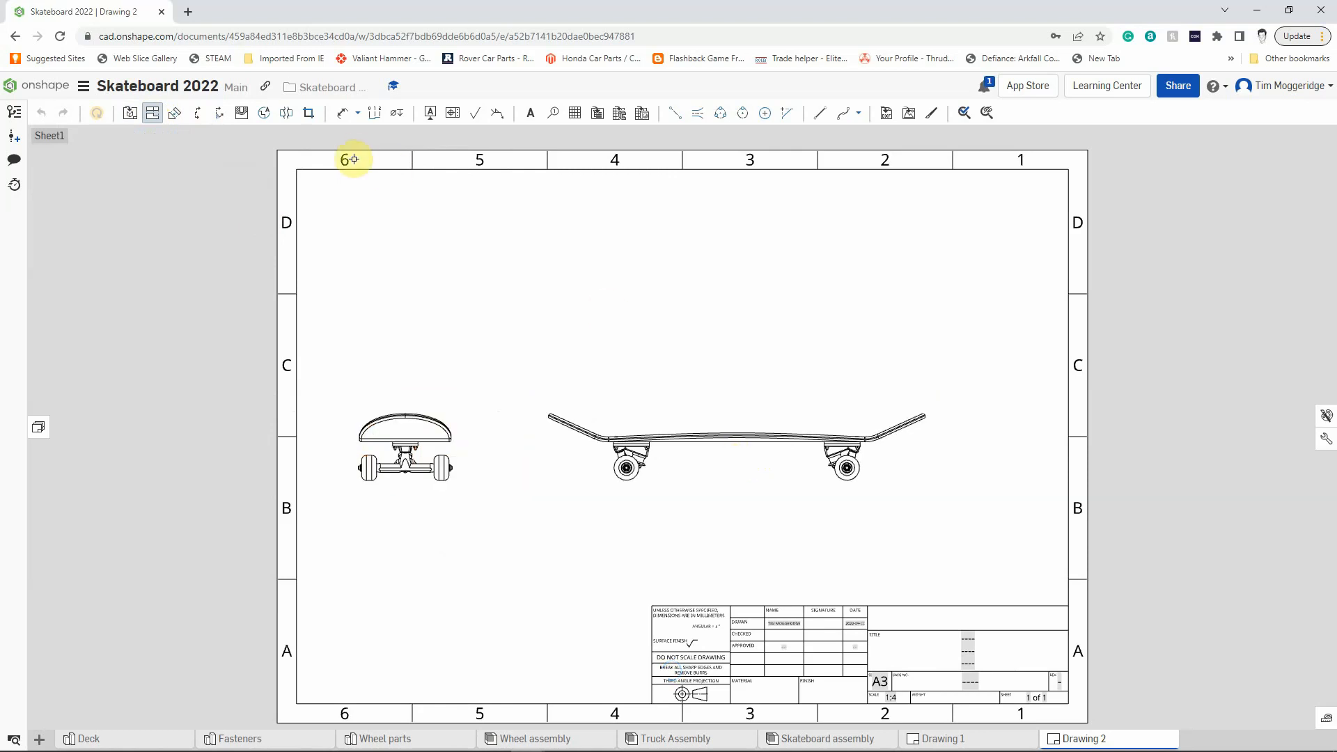
Project a top view of the deck above the side view.
{"action": "left_click", "coordinate": [674, 430]}
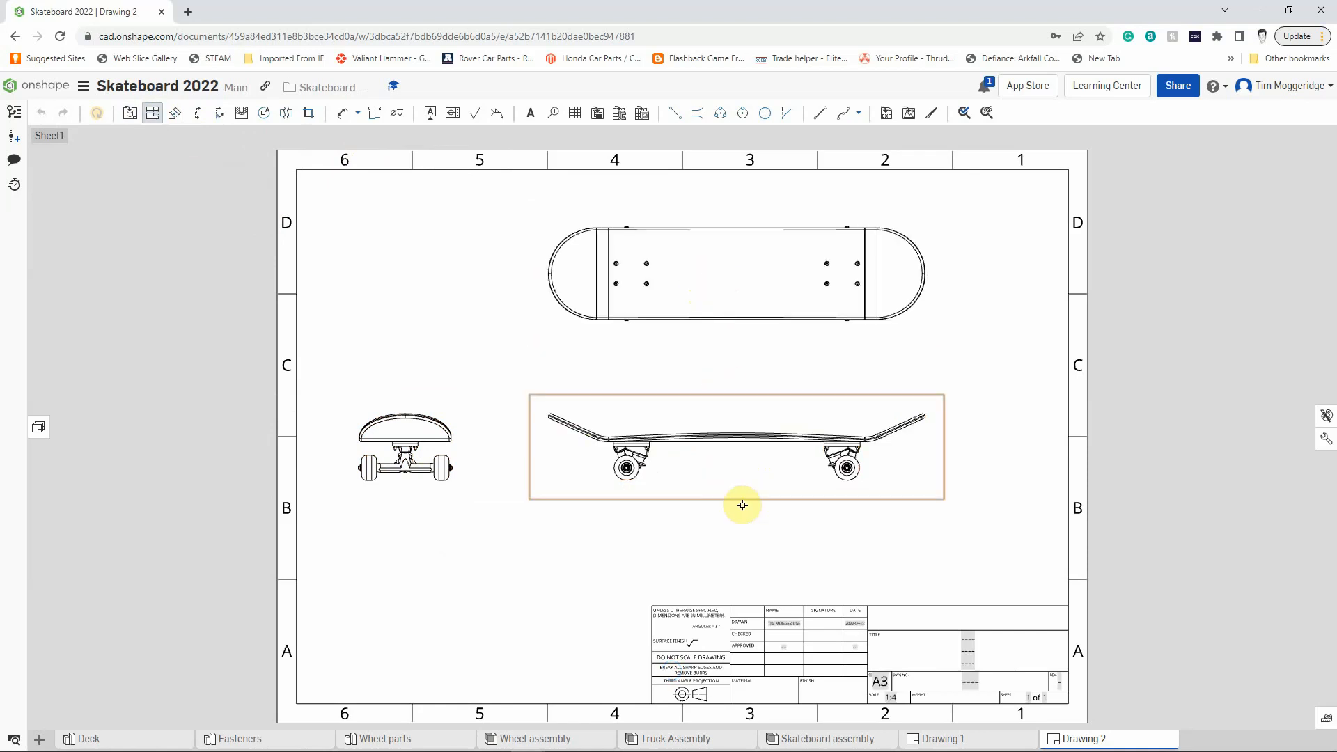
{"action": "left_click", "coordinate": [751, 536]}
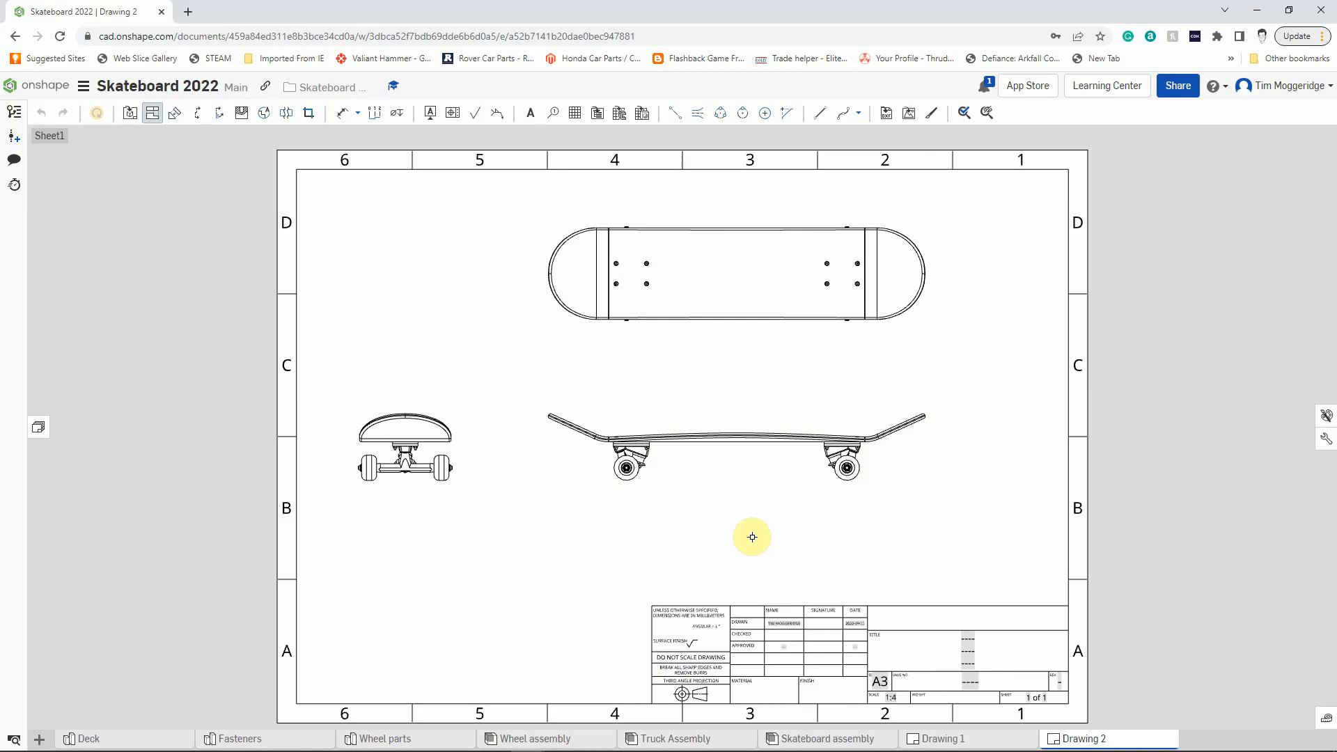
{"action": "mouse_move", "coordinate": [844, 383]}
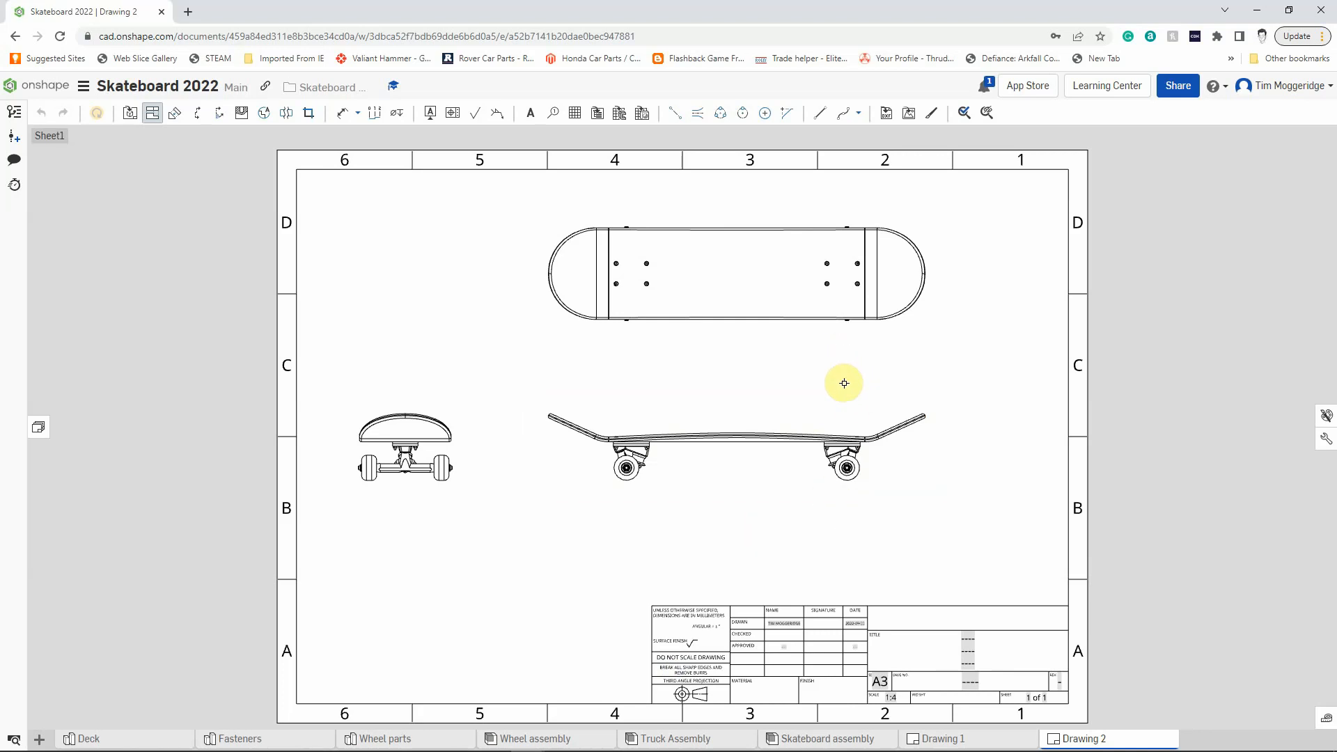
{"action": "mouse_move", "coordinate": [854, 558]}
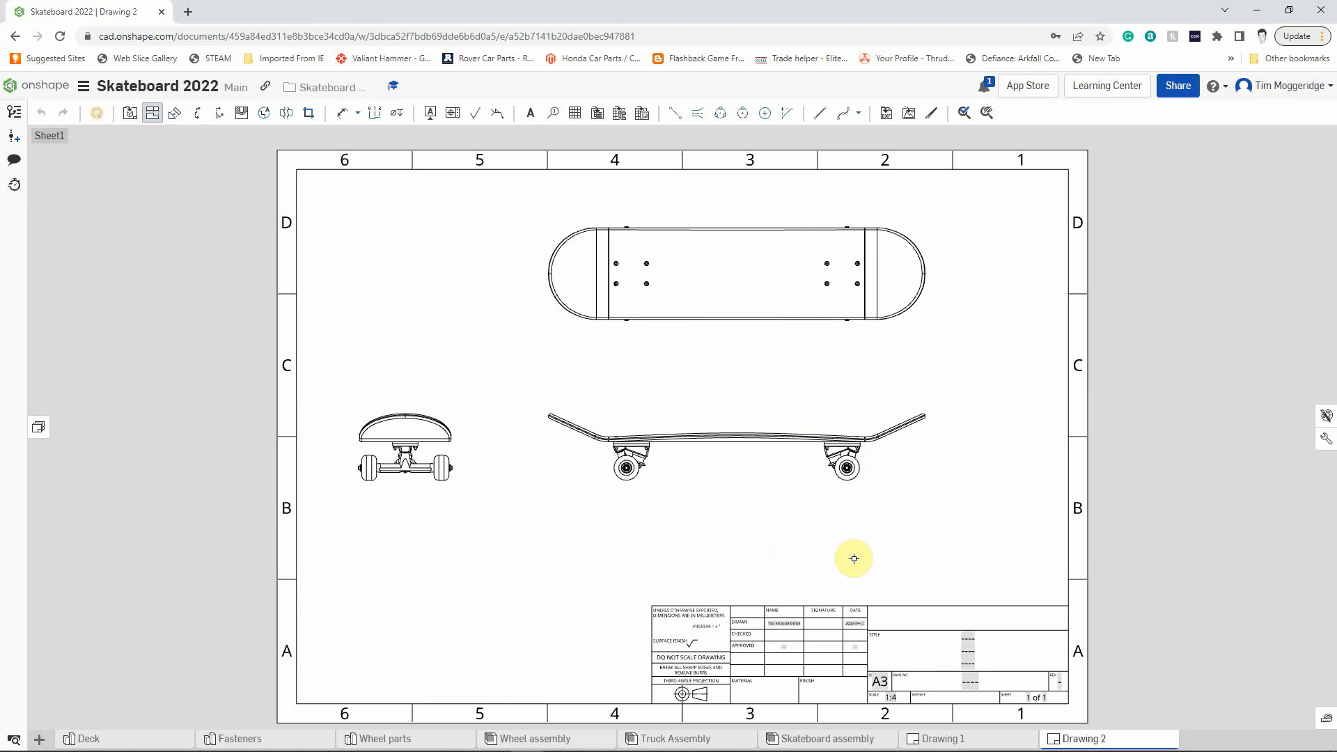
{"action": "mouse_move", "coordinate": [96, 116]}
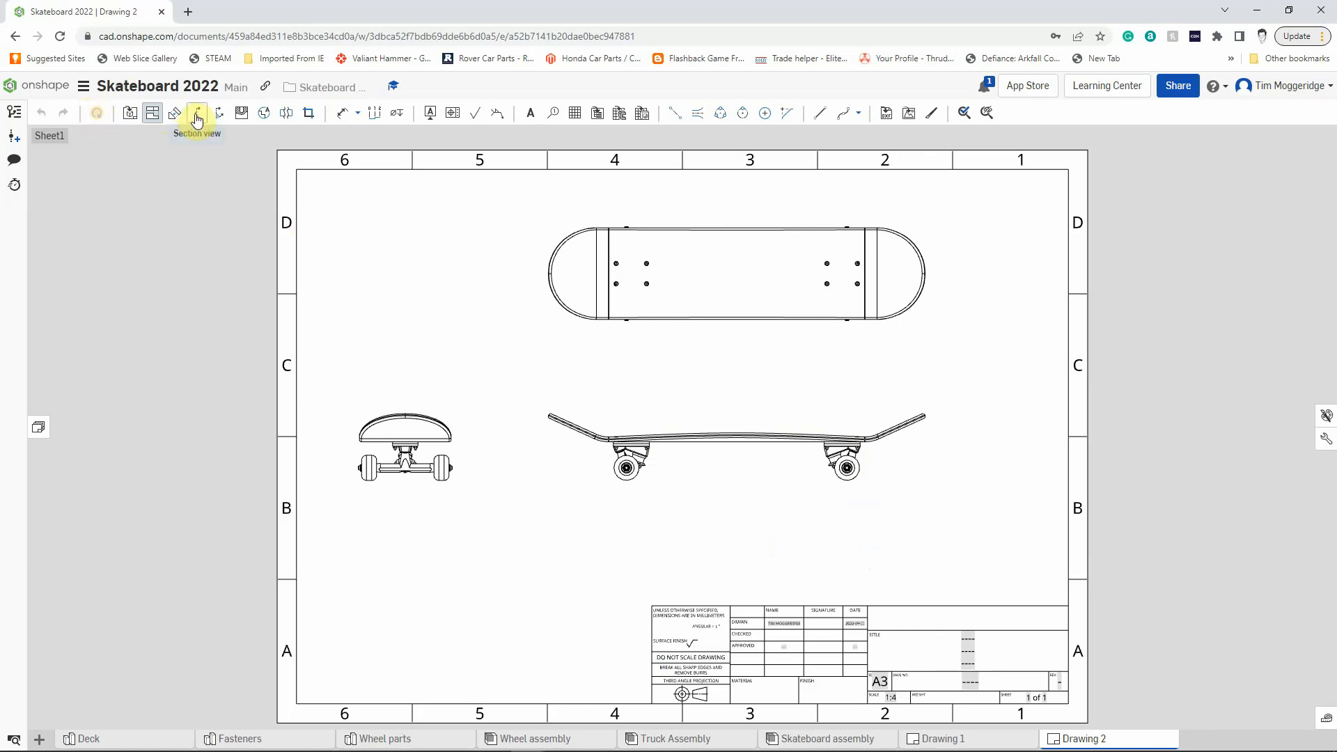
Create section view A-A through the rear truck, placed right of the side view.
{"action": "left_click", "coordinate": [196, 113]}
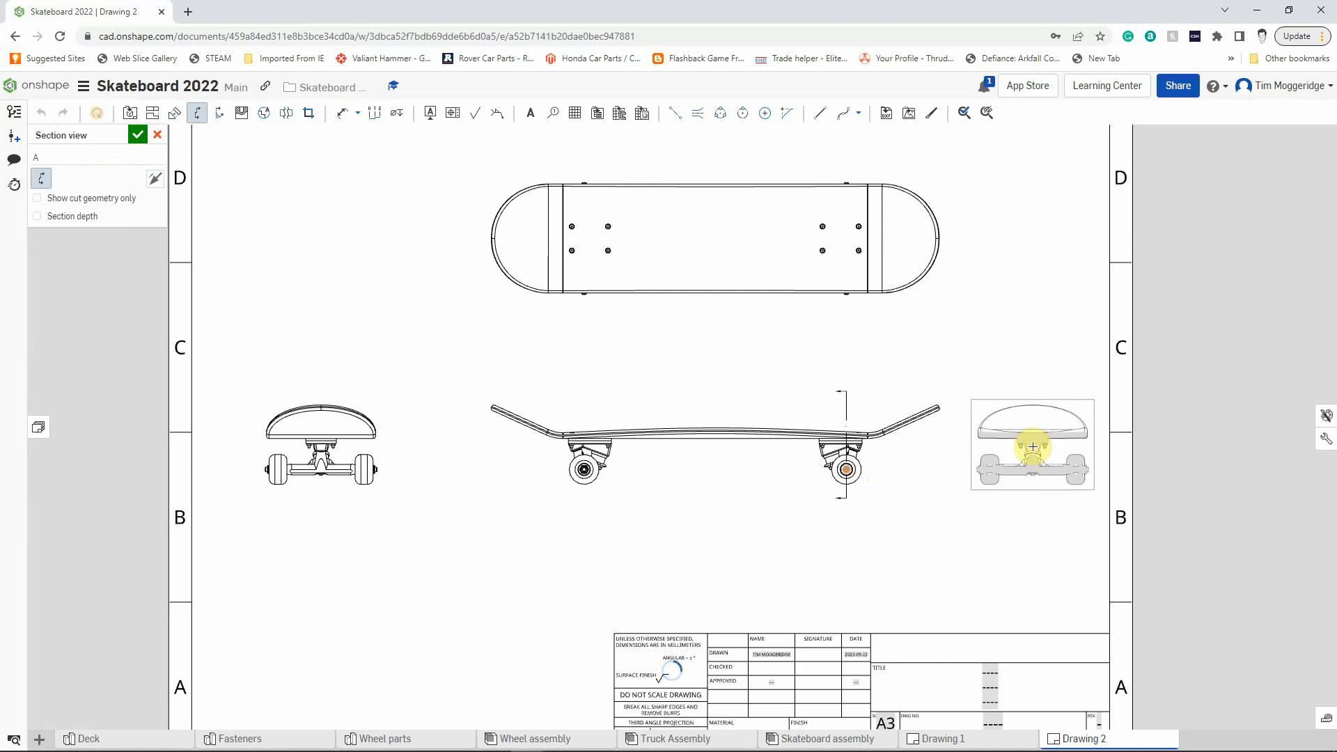
{"action": "left_click", "coordinate": [136, 135]}
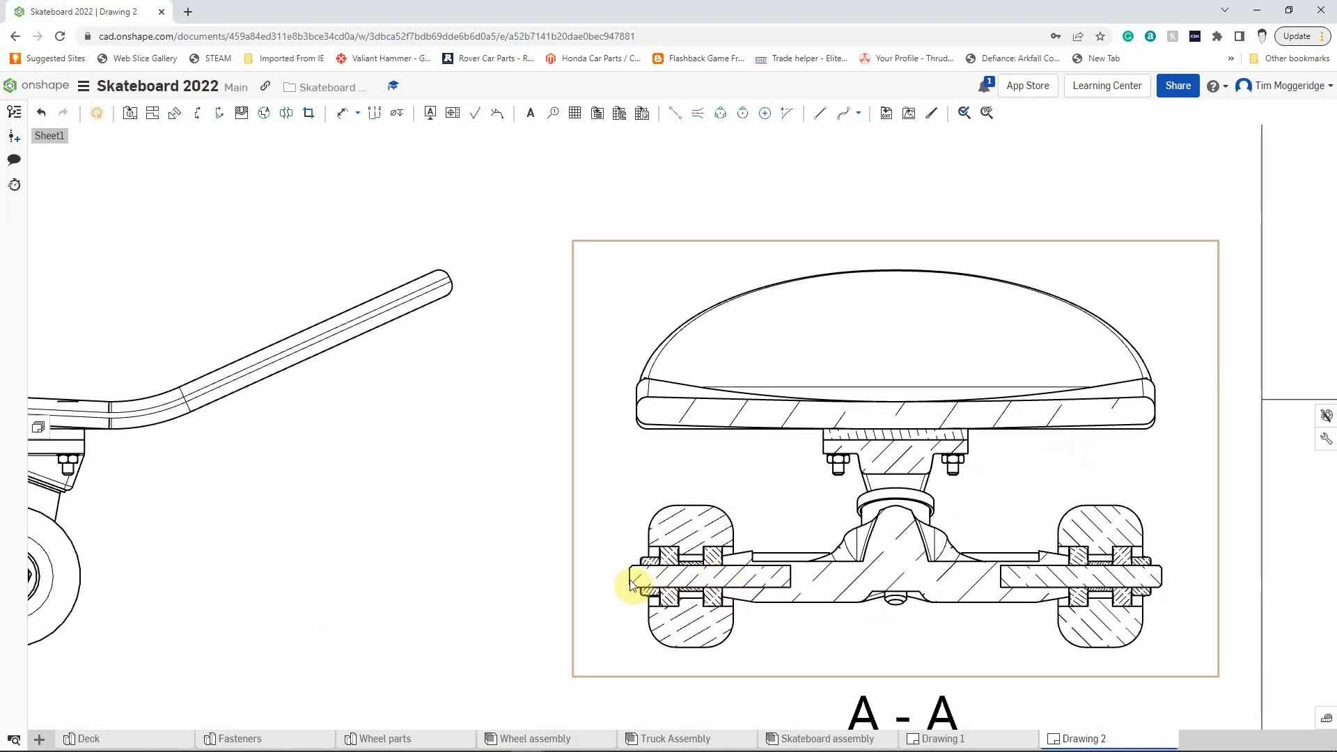
{"action": "mouse_move", "coordinate": [783, 582]}
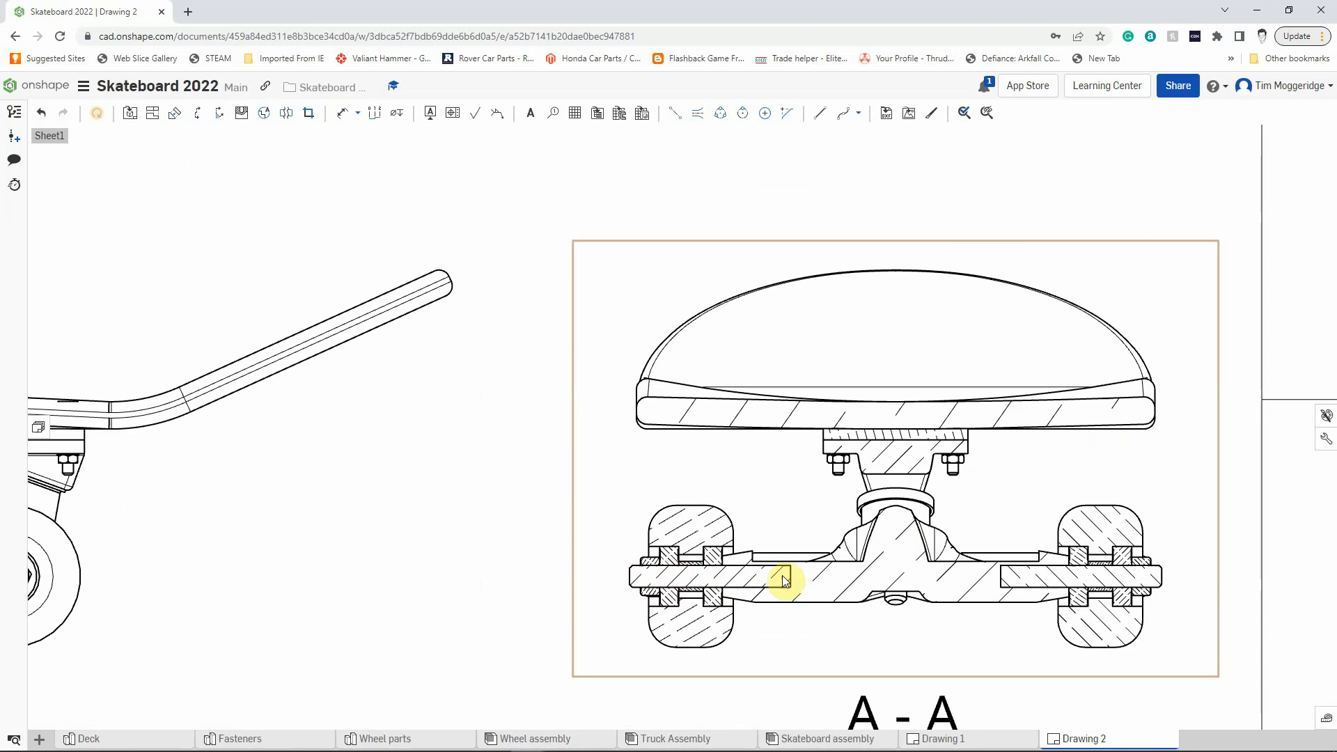
{"action": "mouse_move", "coordinate": [968, 553]}
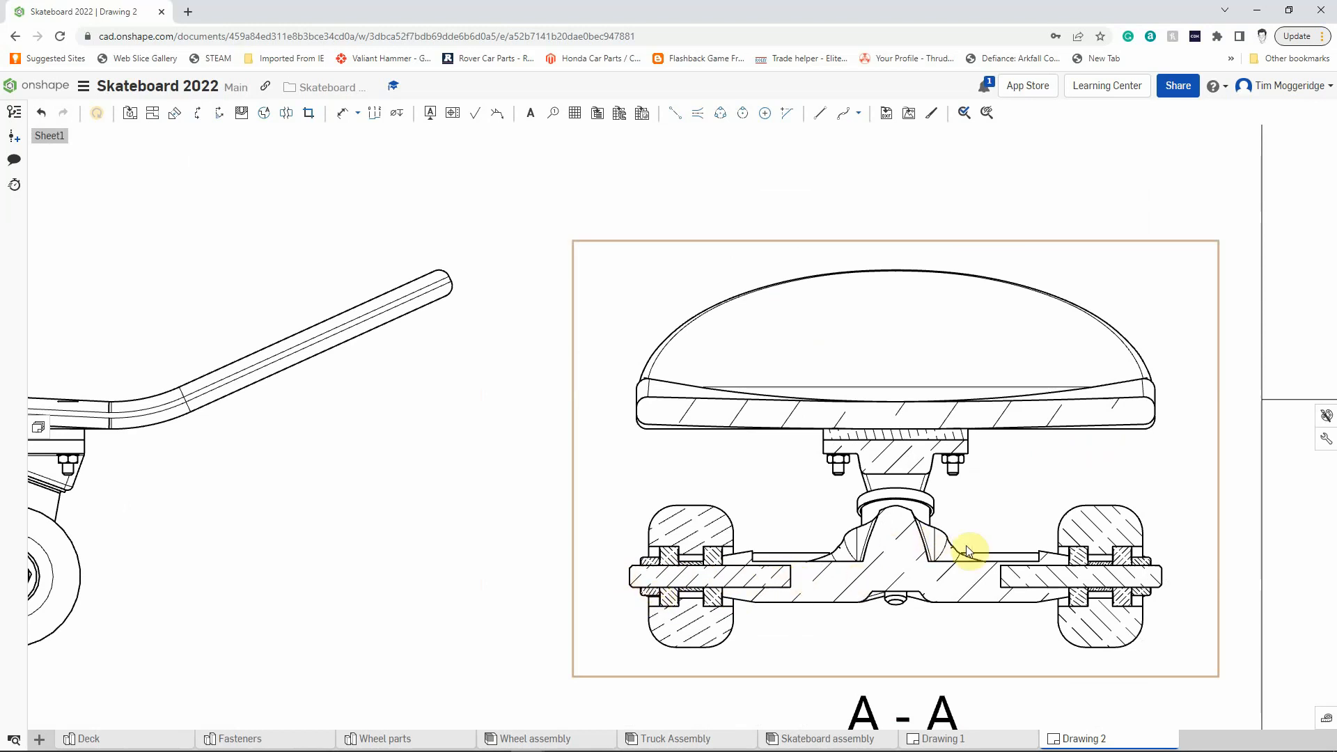
{"action": "mouse_move", "coordinate": [691, 570]}
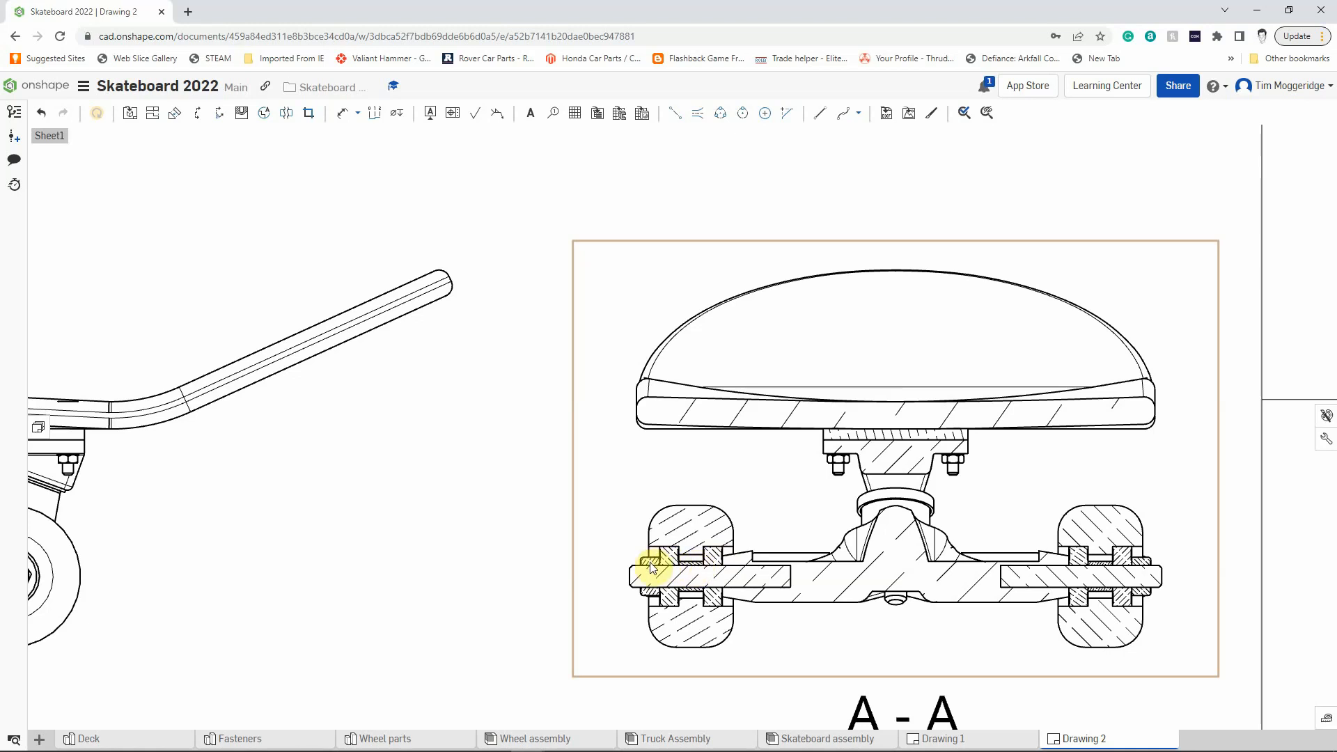
{"action": "mouse_move", "coordinate": [759, 545]}
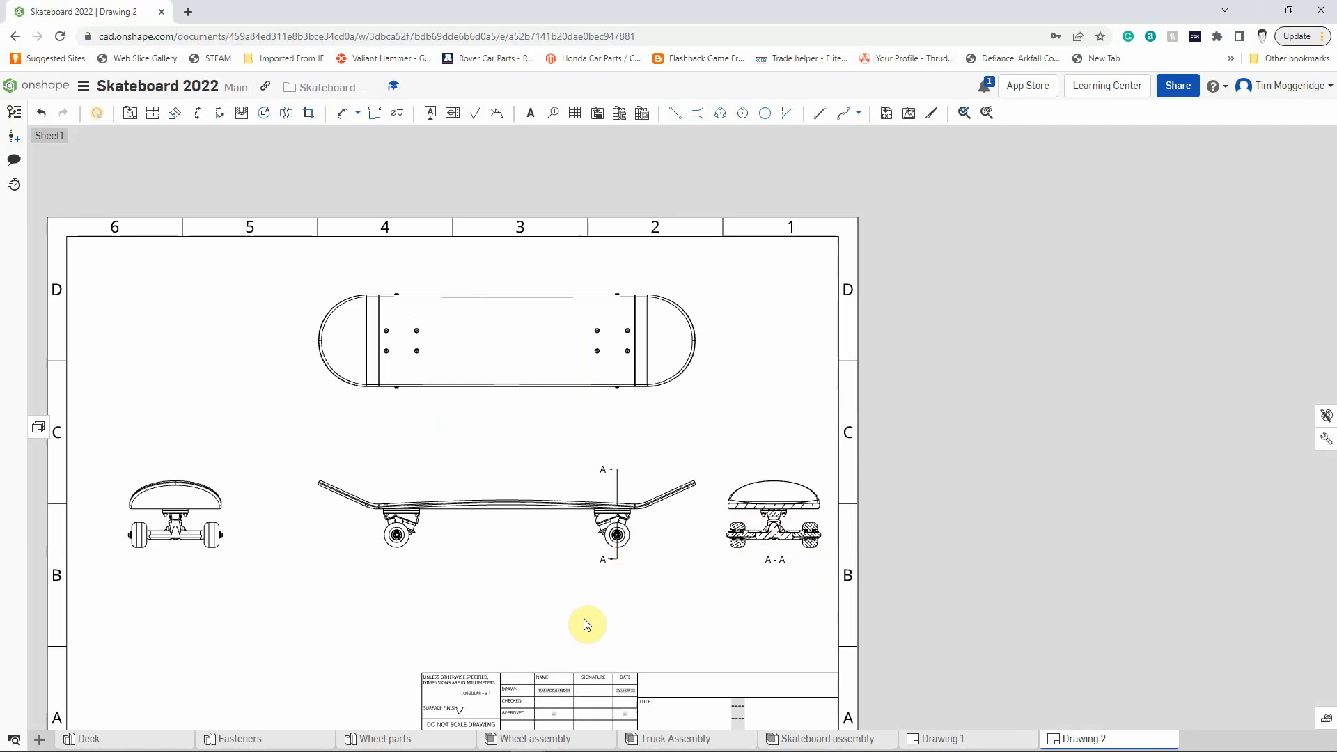
Start the Linear dimension tool for deck length 780.83 and wheelbase 457.09.
{"action": "left_click", "coordinate": [590, 394]}
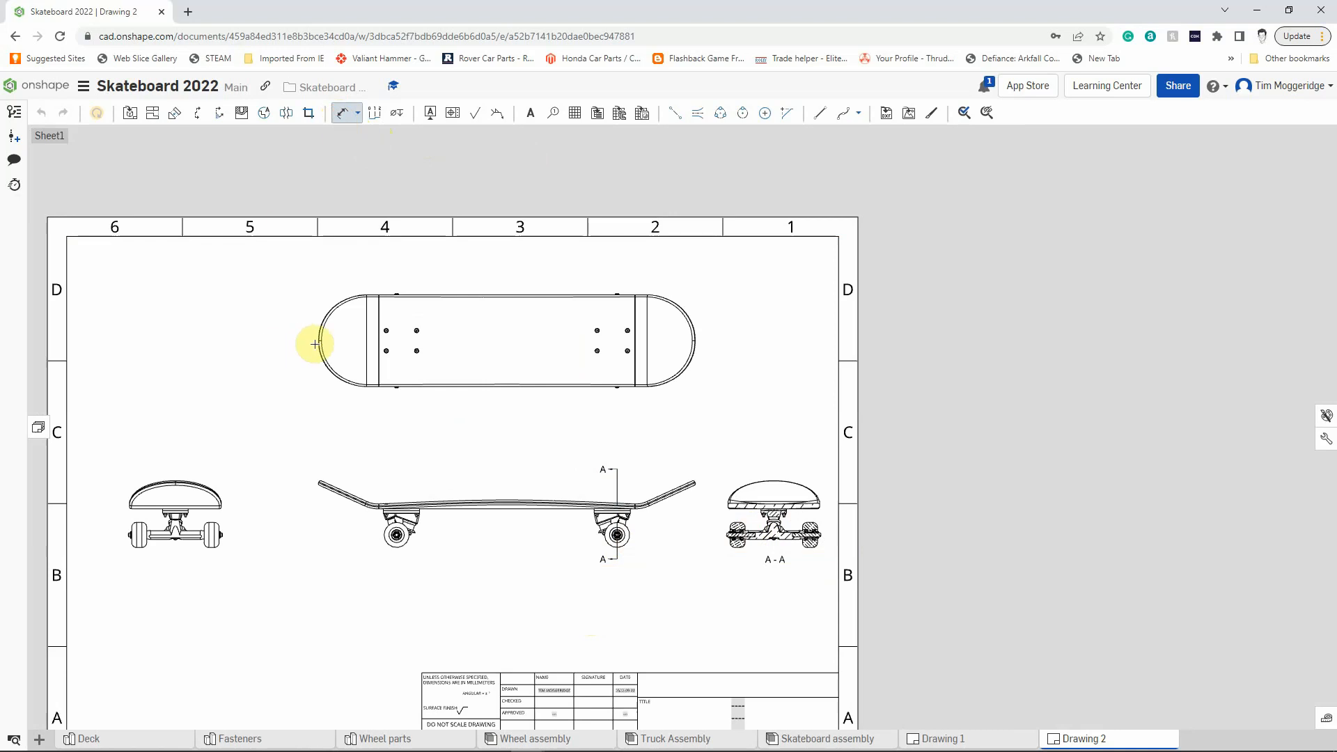
{"action": "mouse_move", "coordinate": [632, 340]}
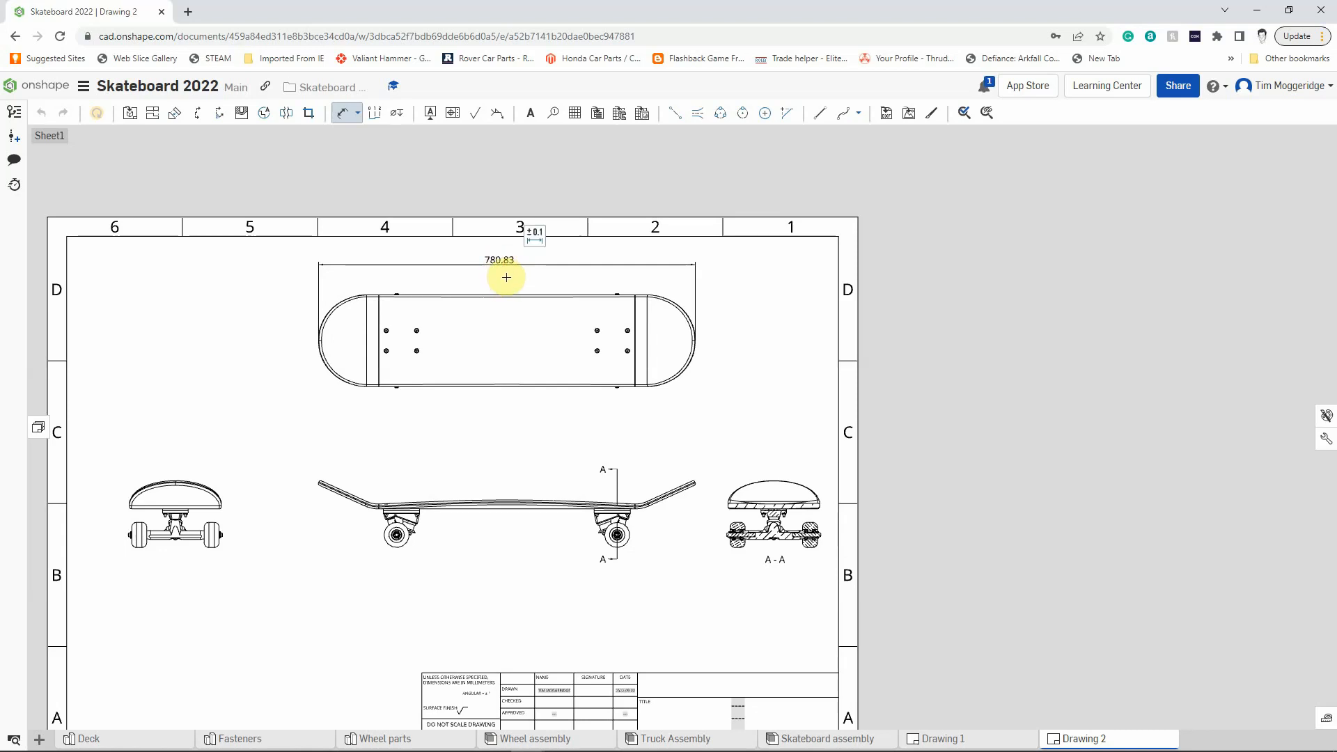
{"action": "mouse_move", "coordinate": [337, 485]}
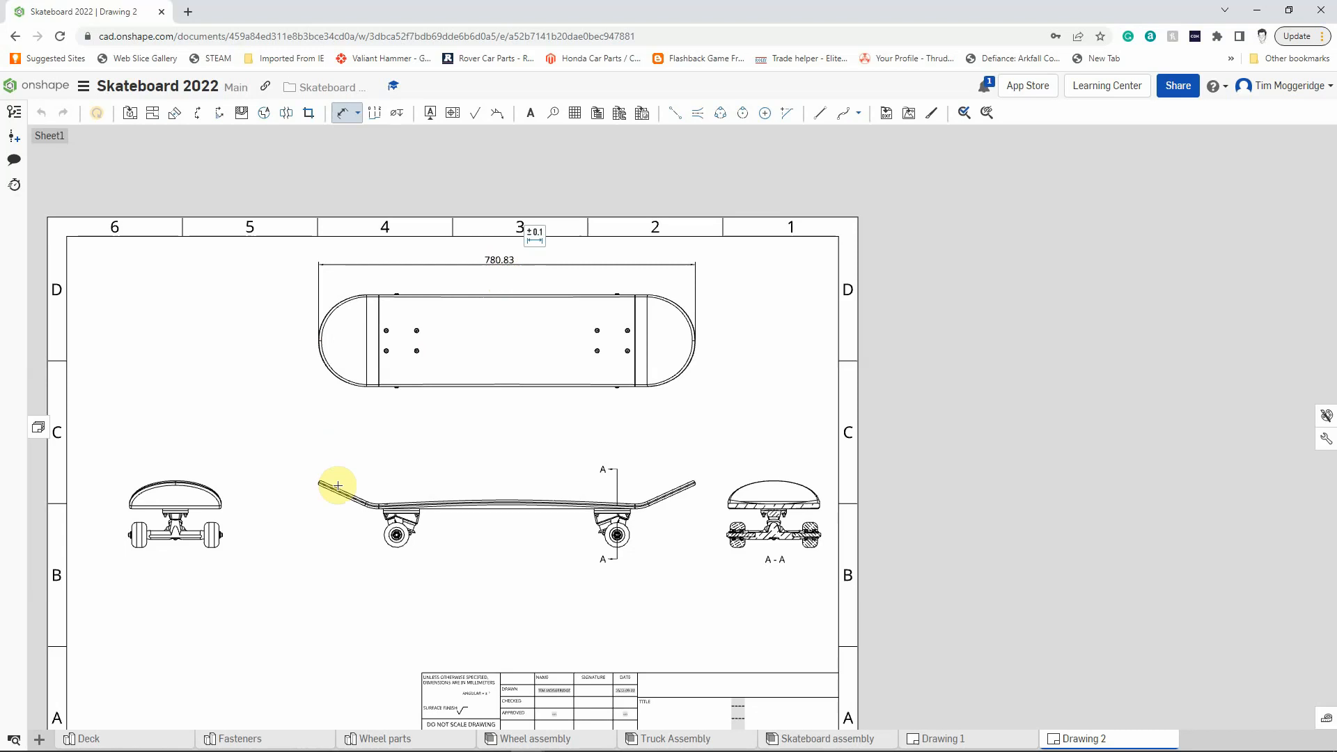
{"action": "mouse_move", "coordinate": [317, 341]}
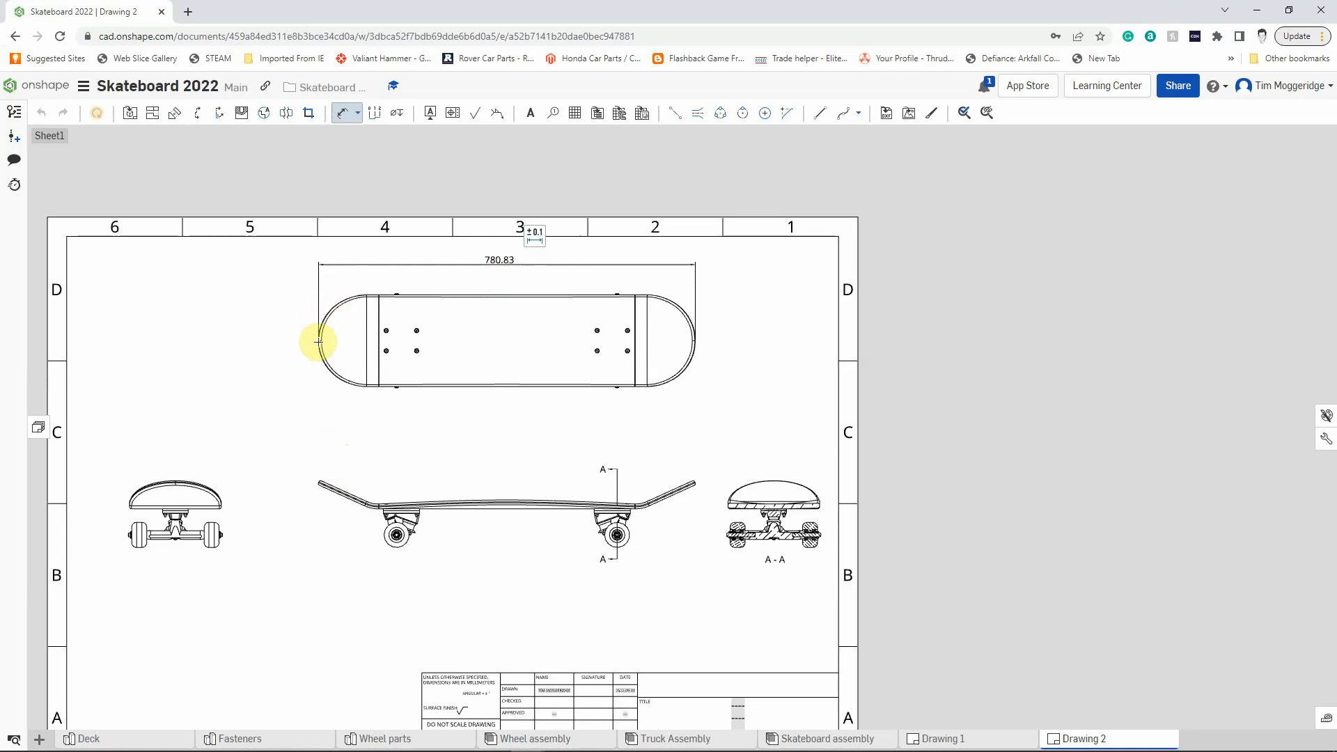
{"action": "mouse_move", "coordinate": [440, 410]}
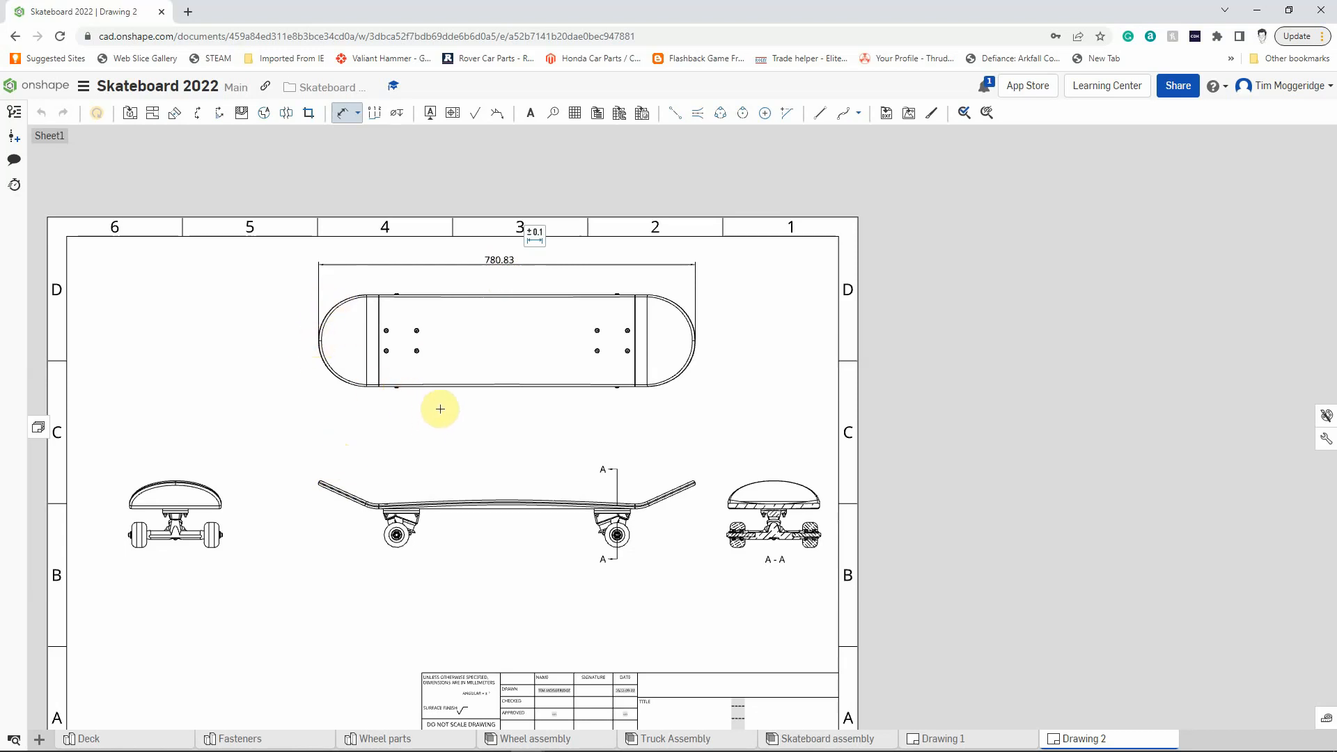
{"action": "mouse_move", "coordinate": [461, 443]}
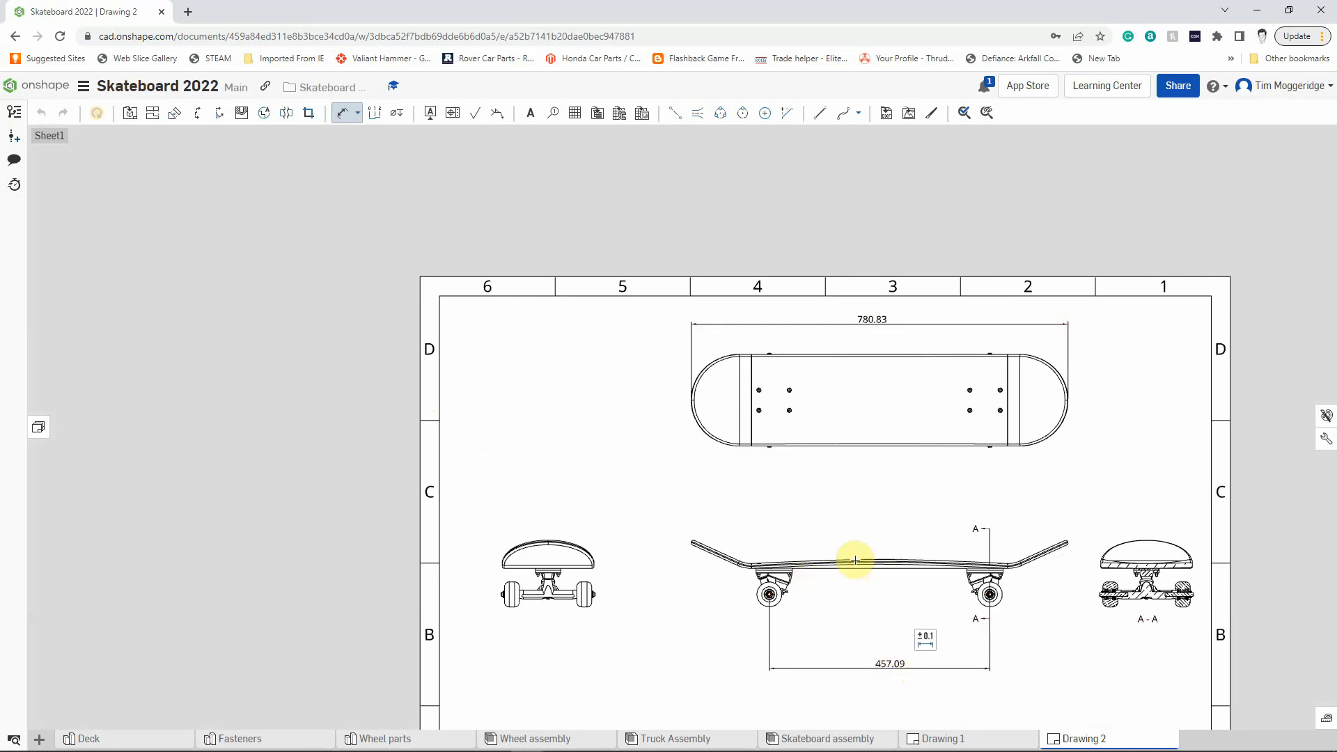
{"action": "mouse_move", "coordinate": [889, 557]}
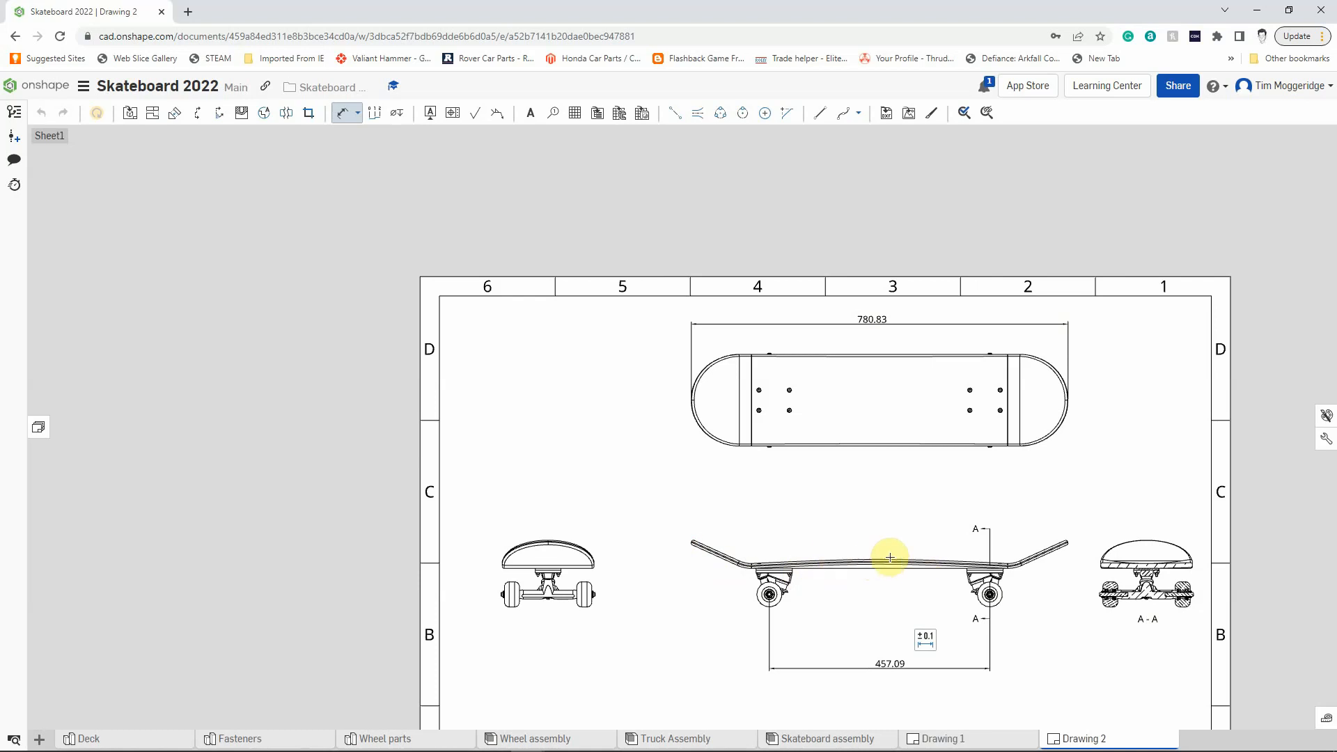
{"action": "mouse_move", "coordinate": [859, 498]}
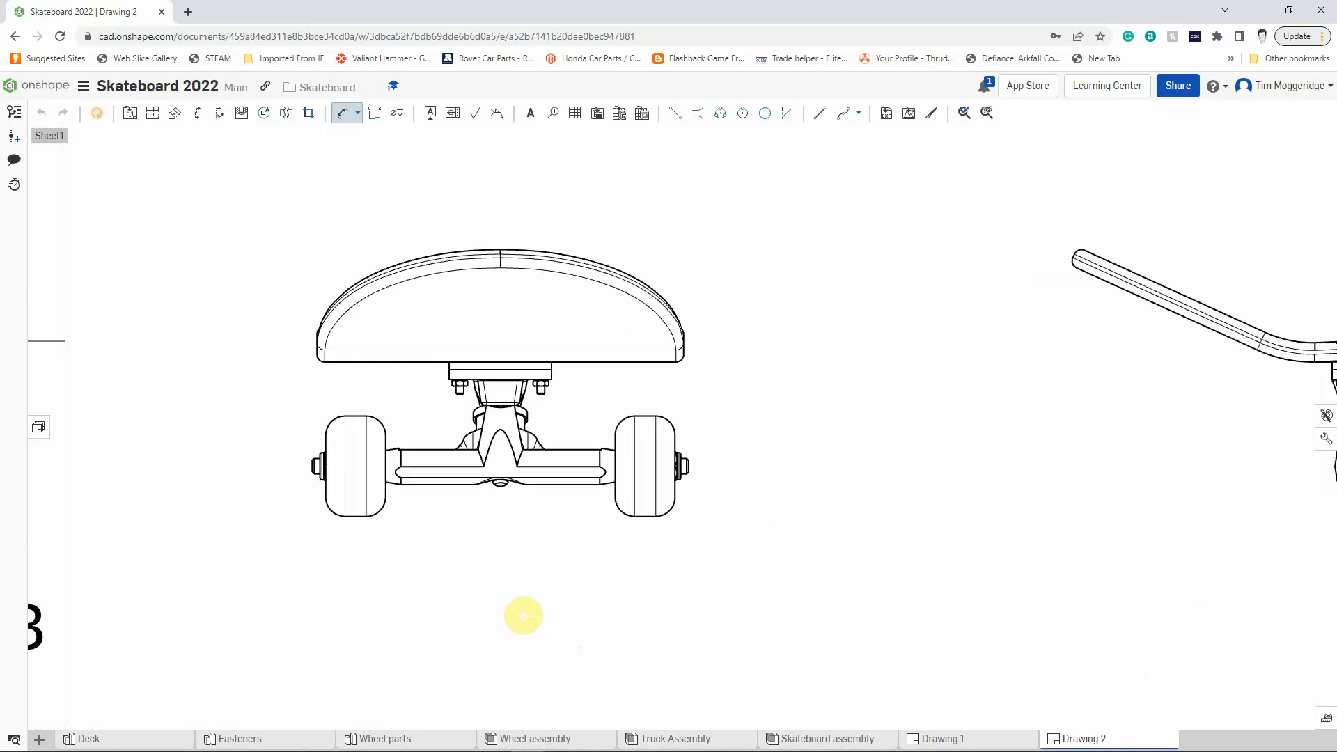
{"action": "mouse_move", "coordinate": [308, 472]}
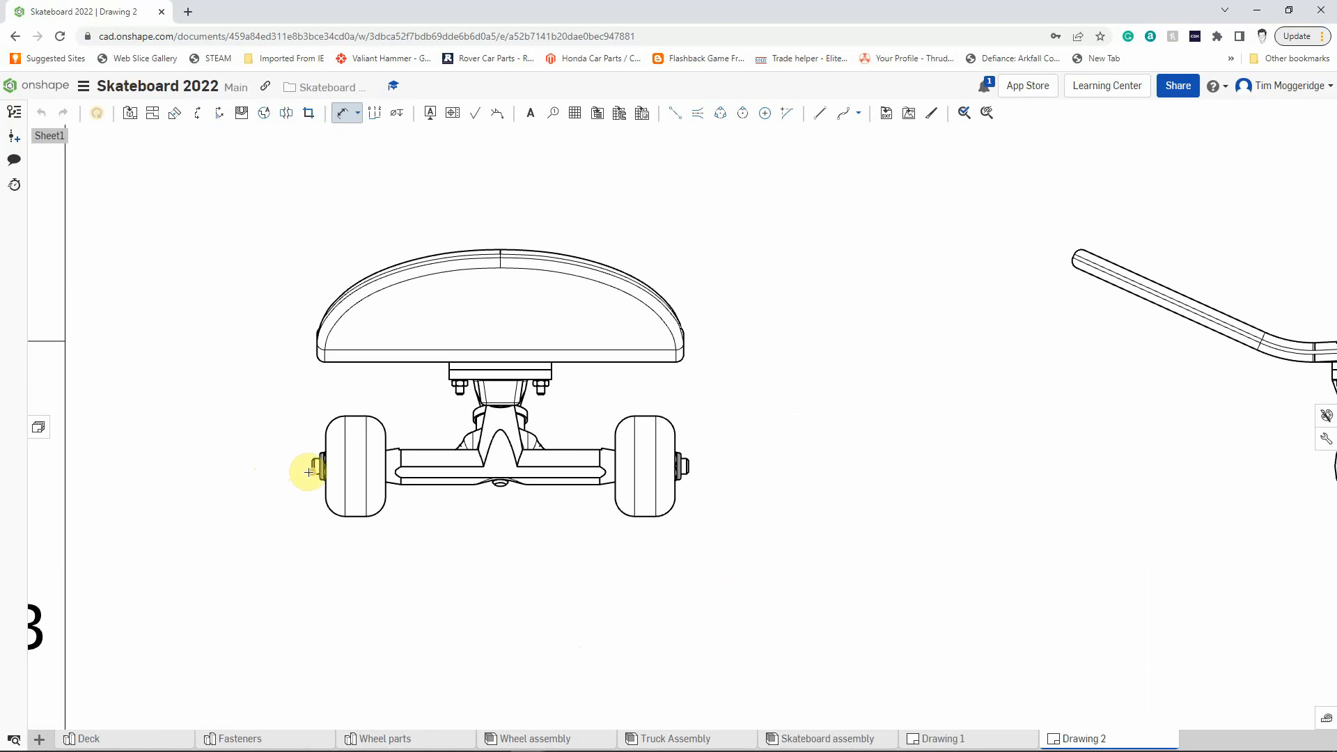
{"action": "mouse_move", "coordinate": [689, 474]}
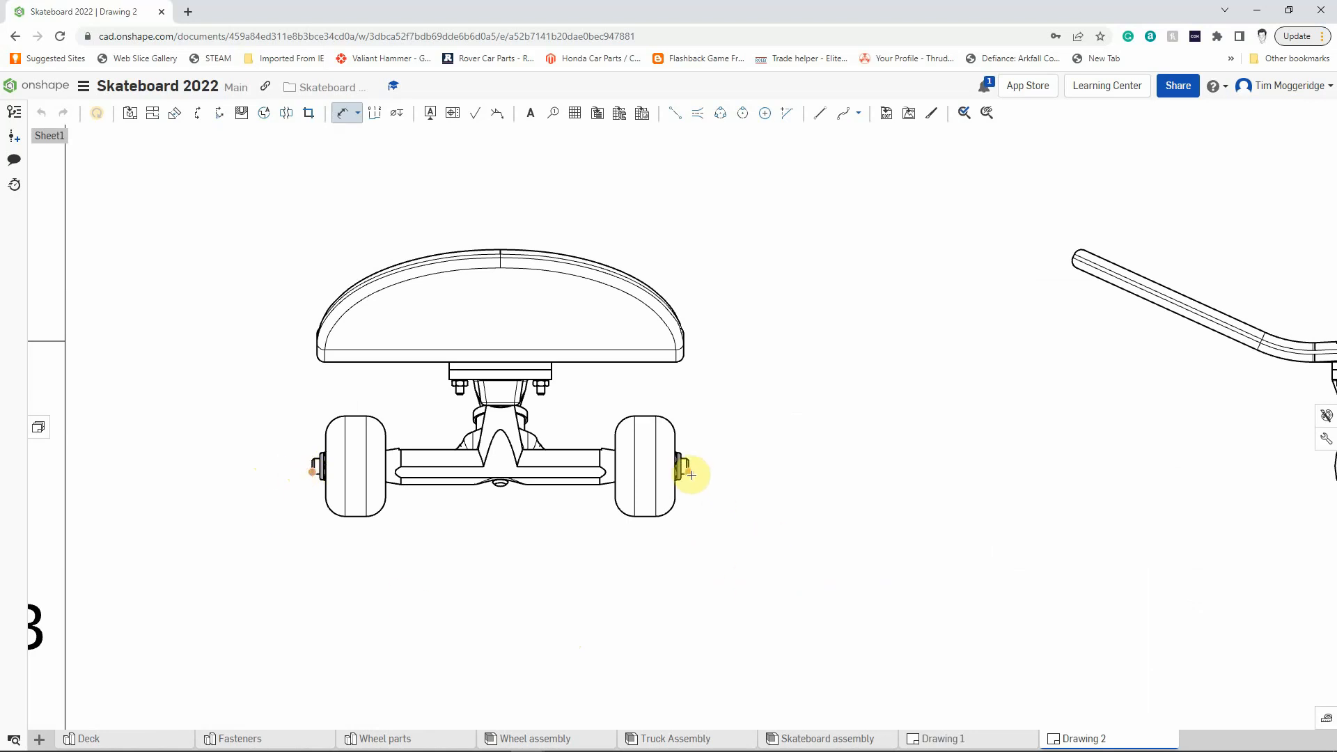